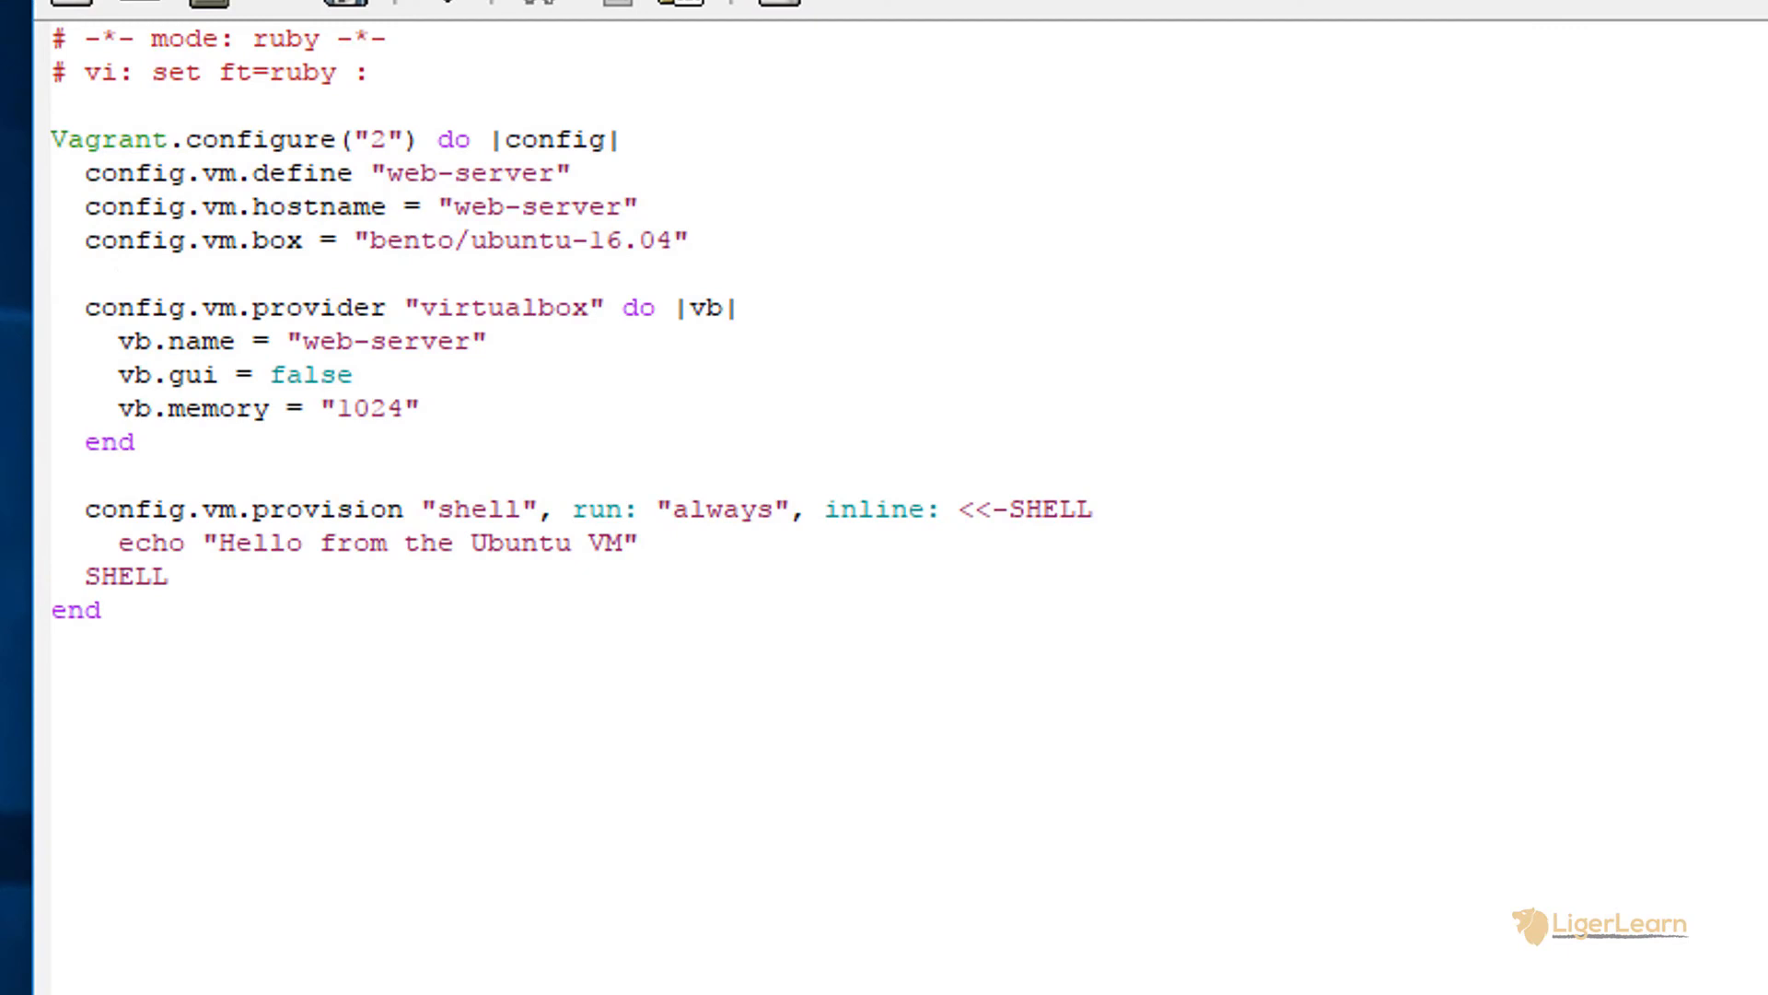
Place the cursor on the web-server define line to begin its vm1 block.
click(56, 275)
text( do |vm|)
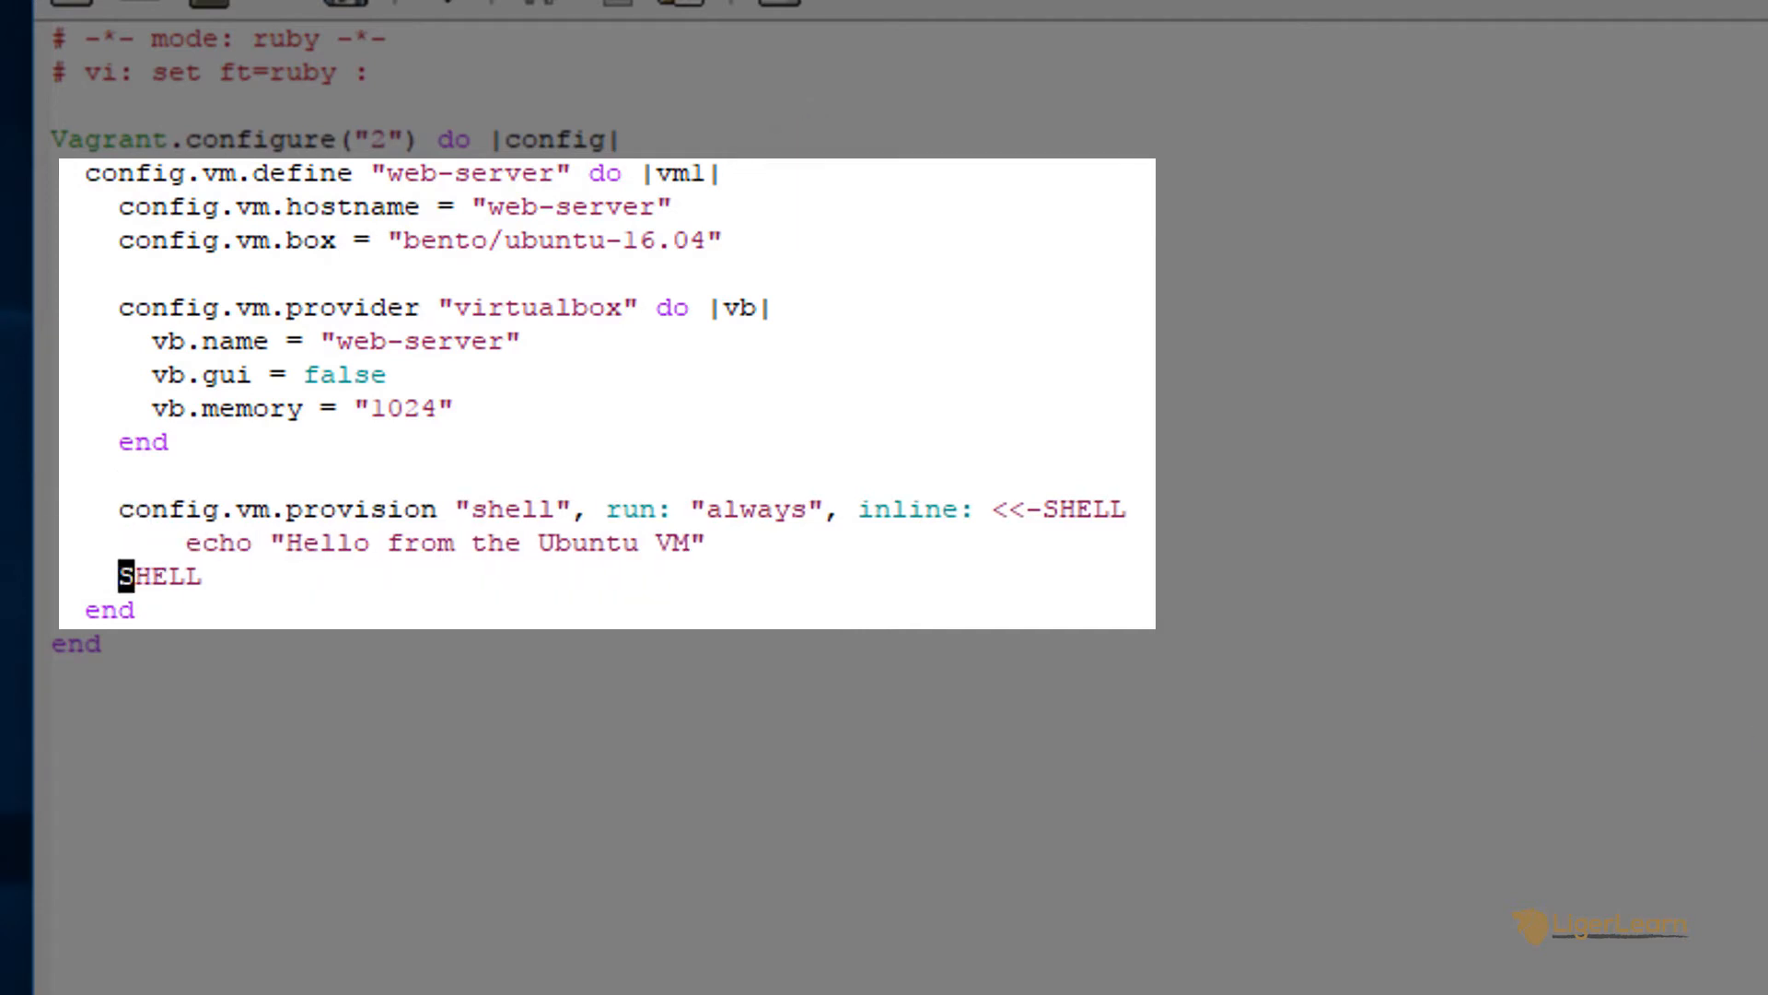
Rename the machine to ubuntu-vm and add a private_network IP of 192.168.33.10.
text(ubuntu-vm)
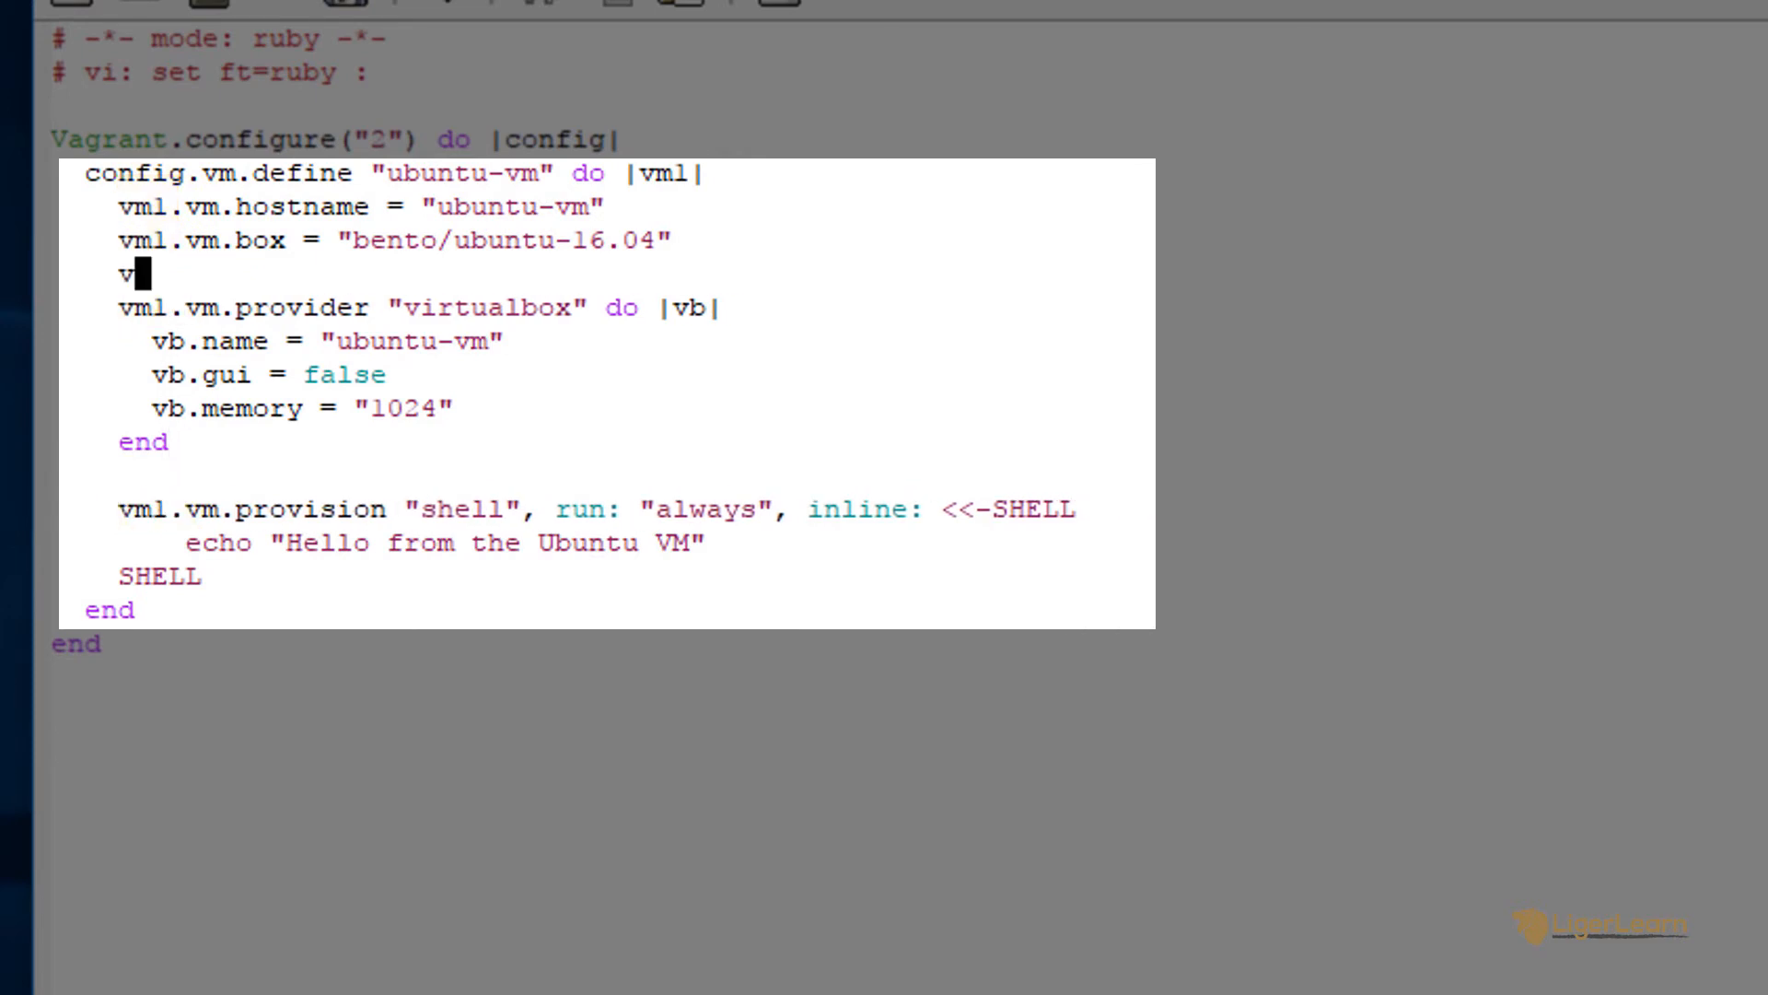
text(m1.vm.network)
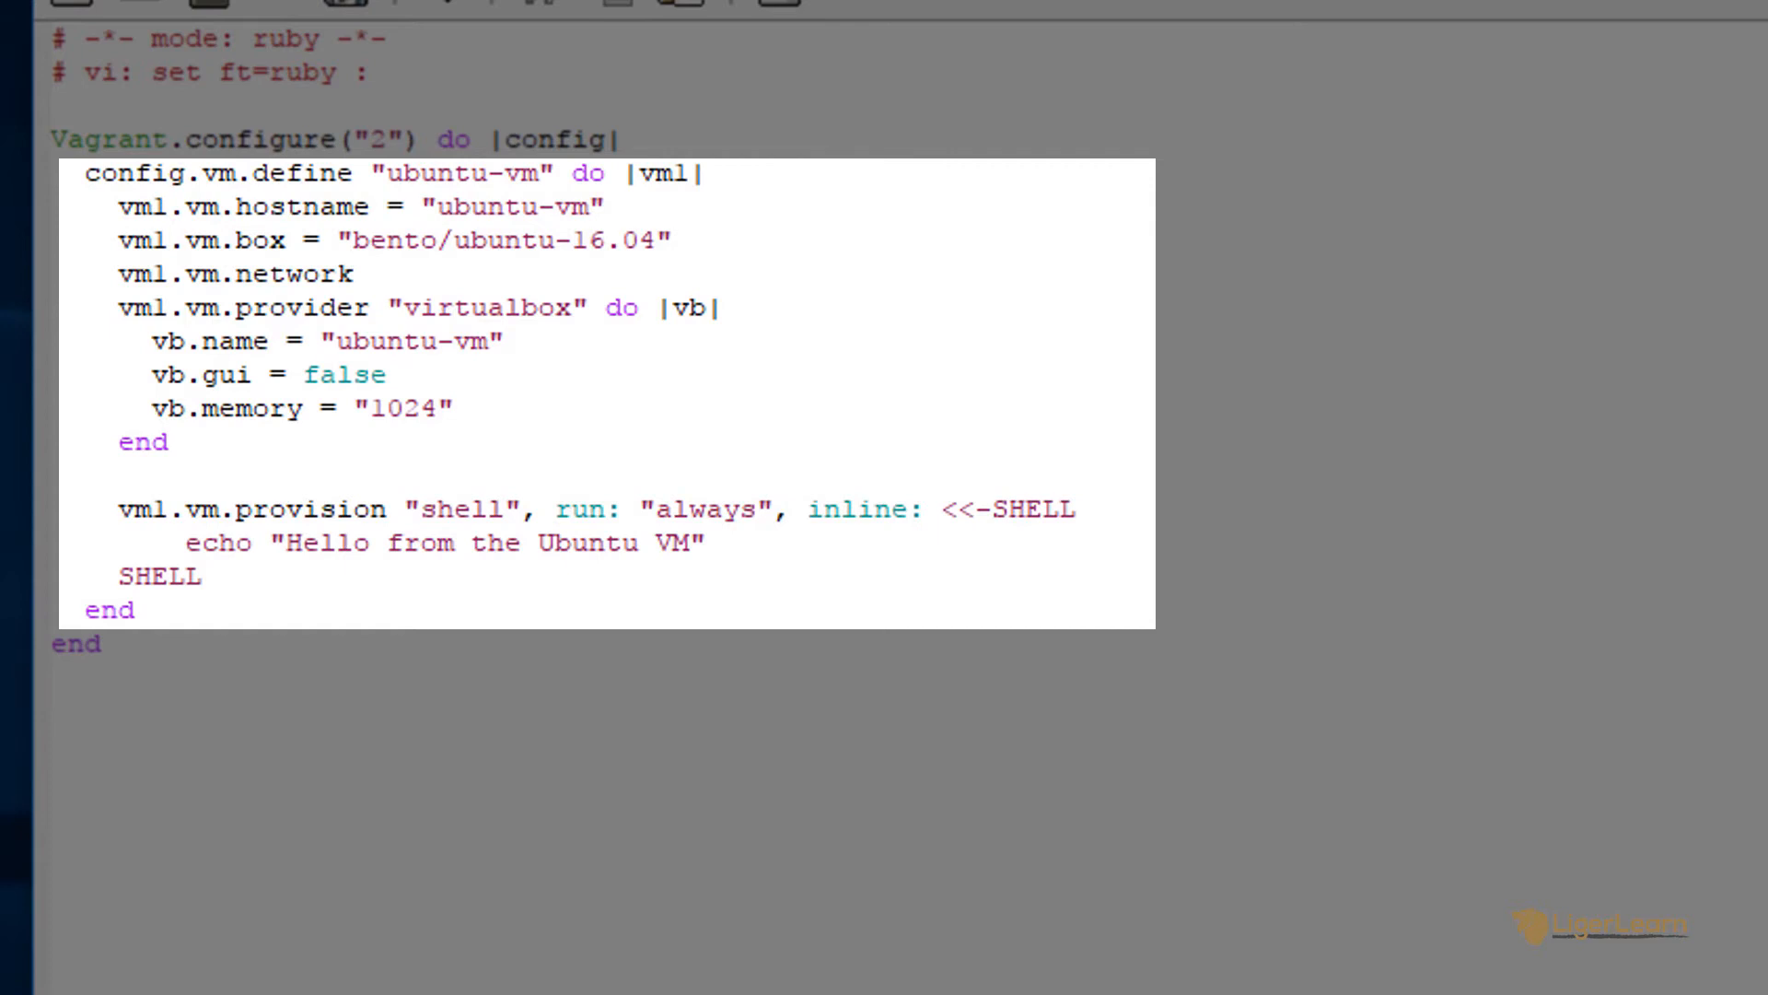
text("private_network")
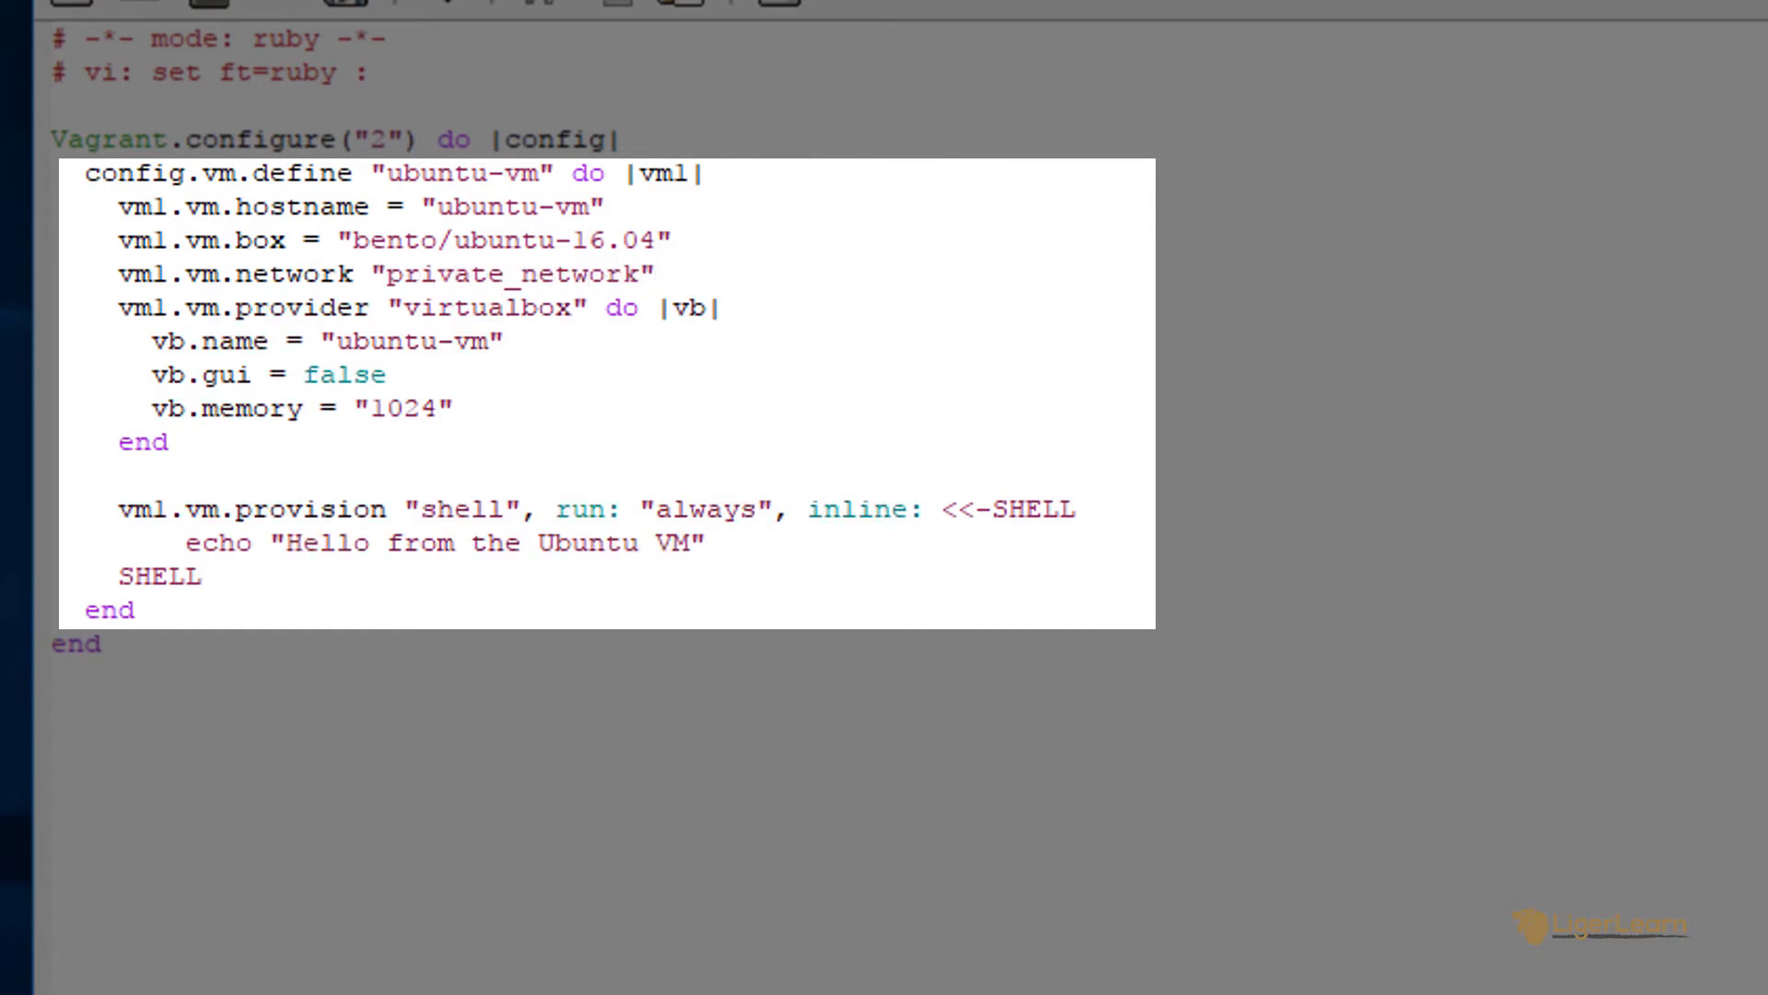
text(, ip: "192)
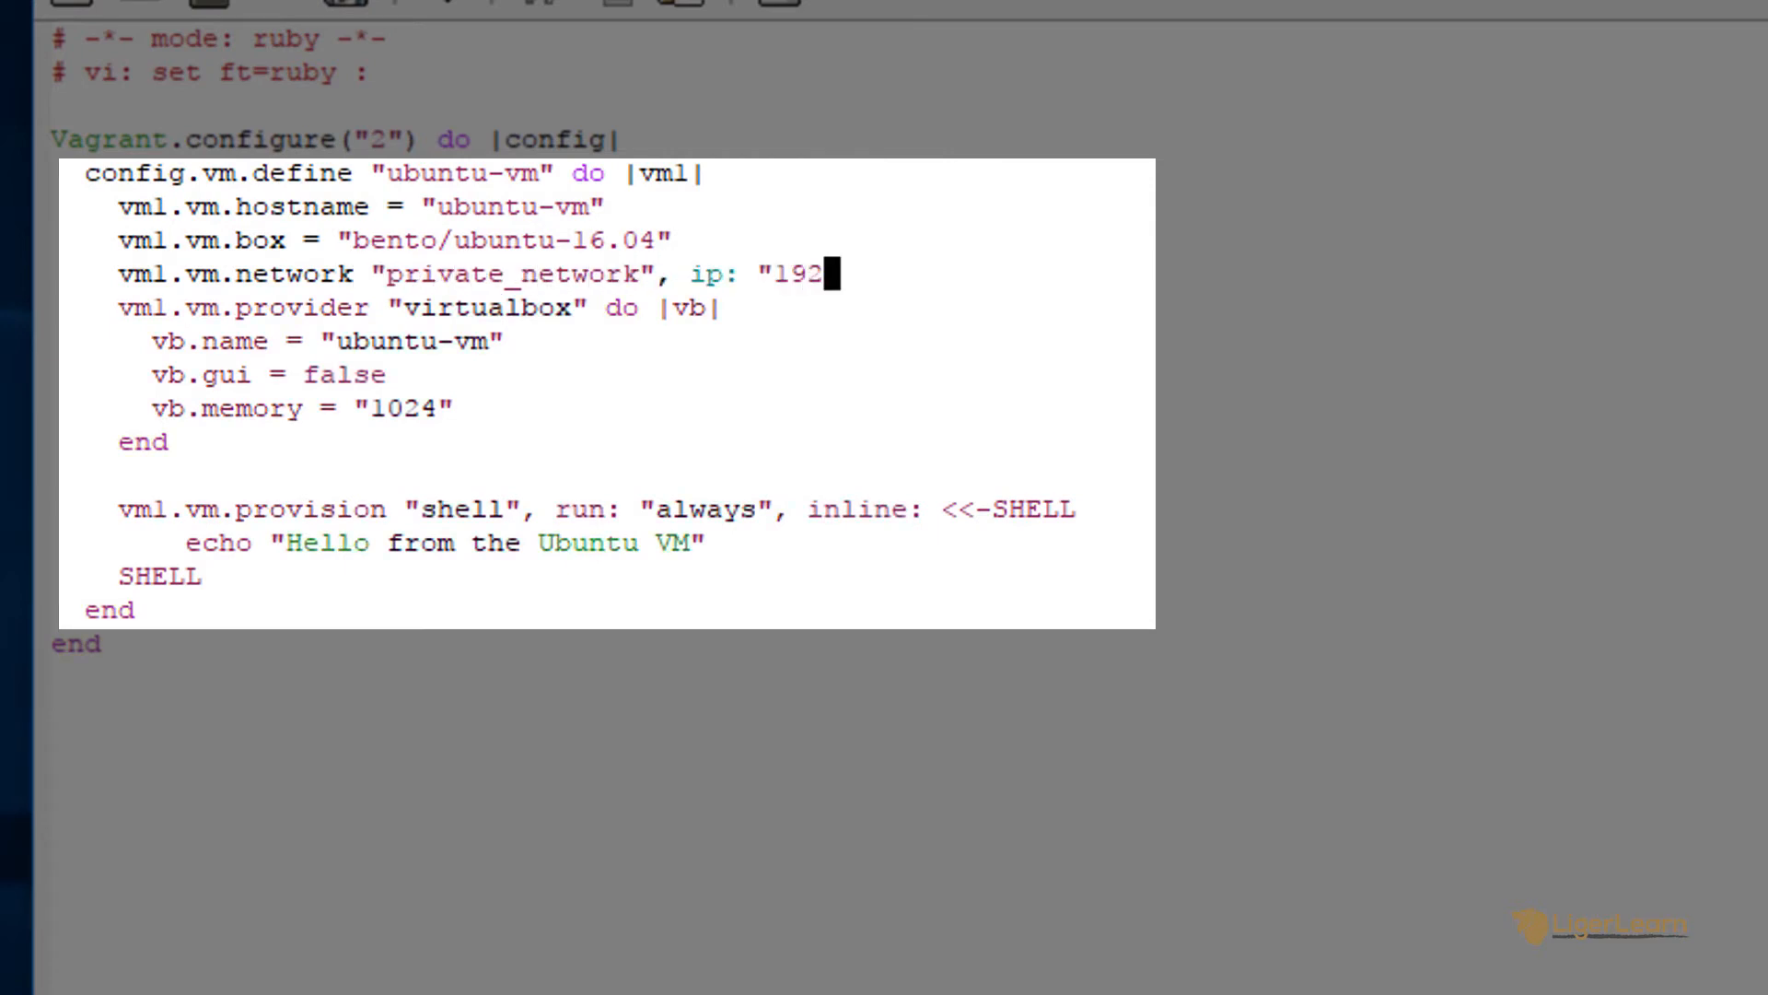
text(.168.33.10)
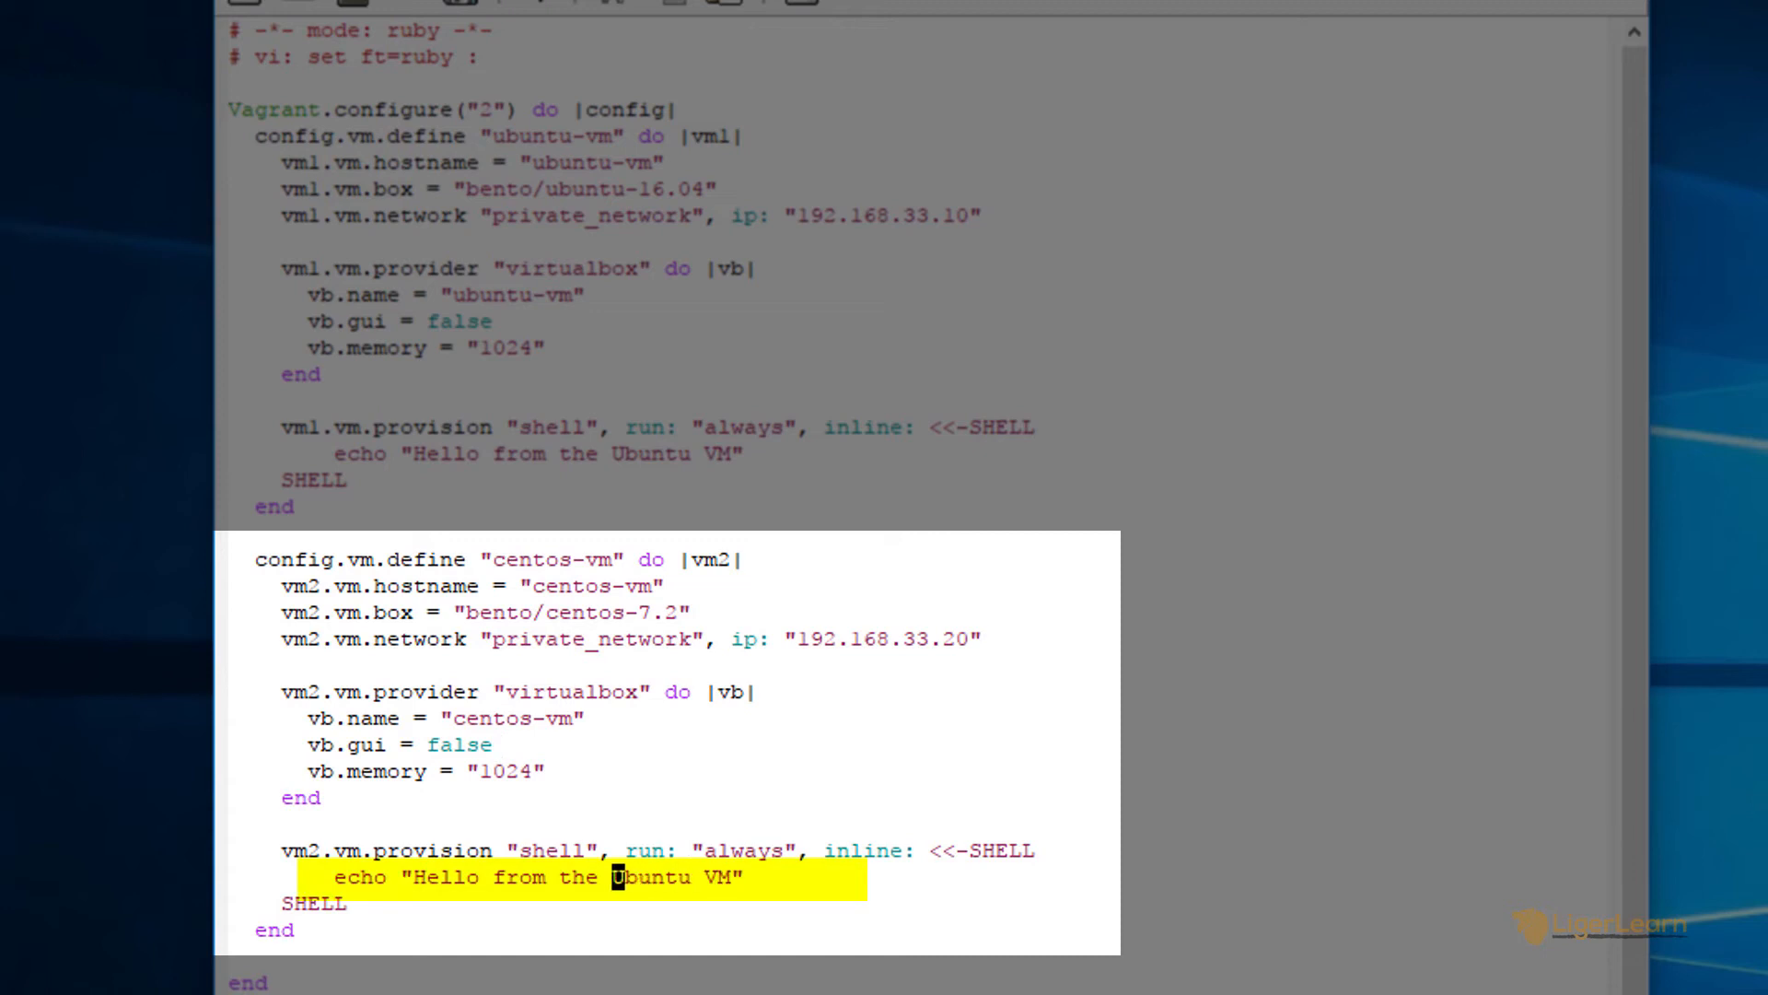
Change the copied block's echo message to CentOS.
text(CentOS)
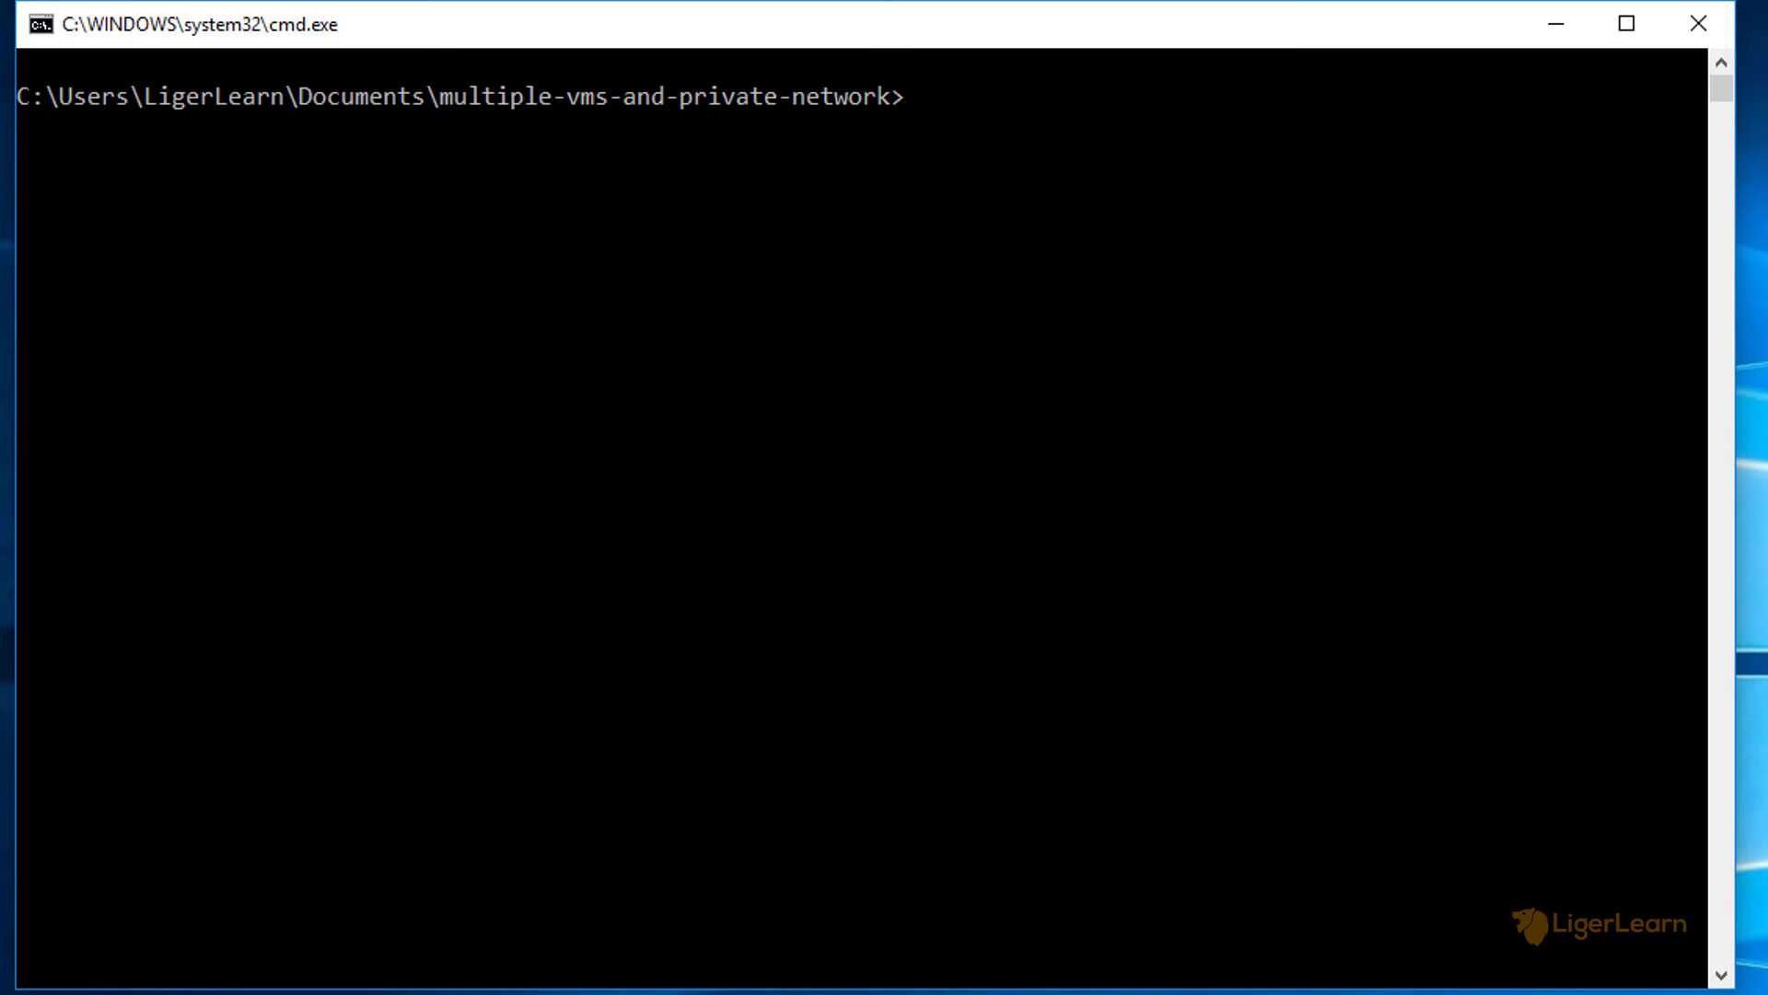
Ping 192.168.33.10 and 192.168.33.20, confirming neither machine is reachable yet.
text(ping)
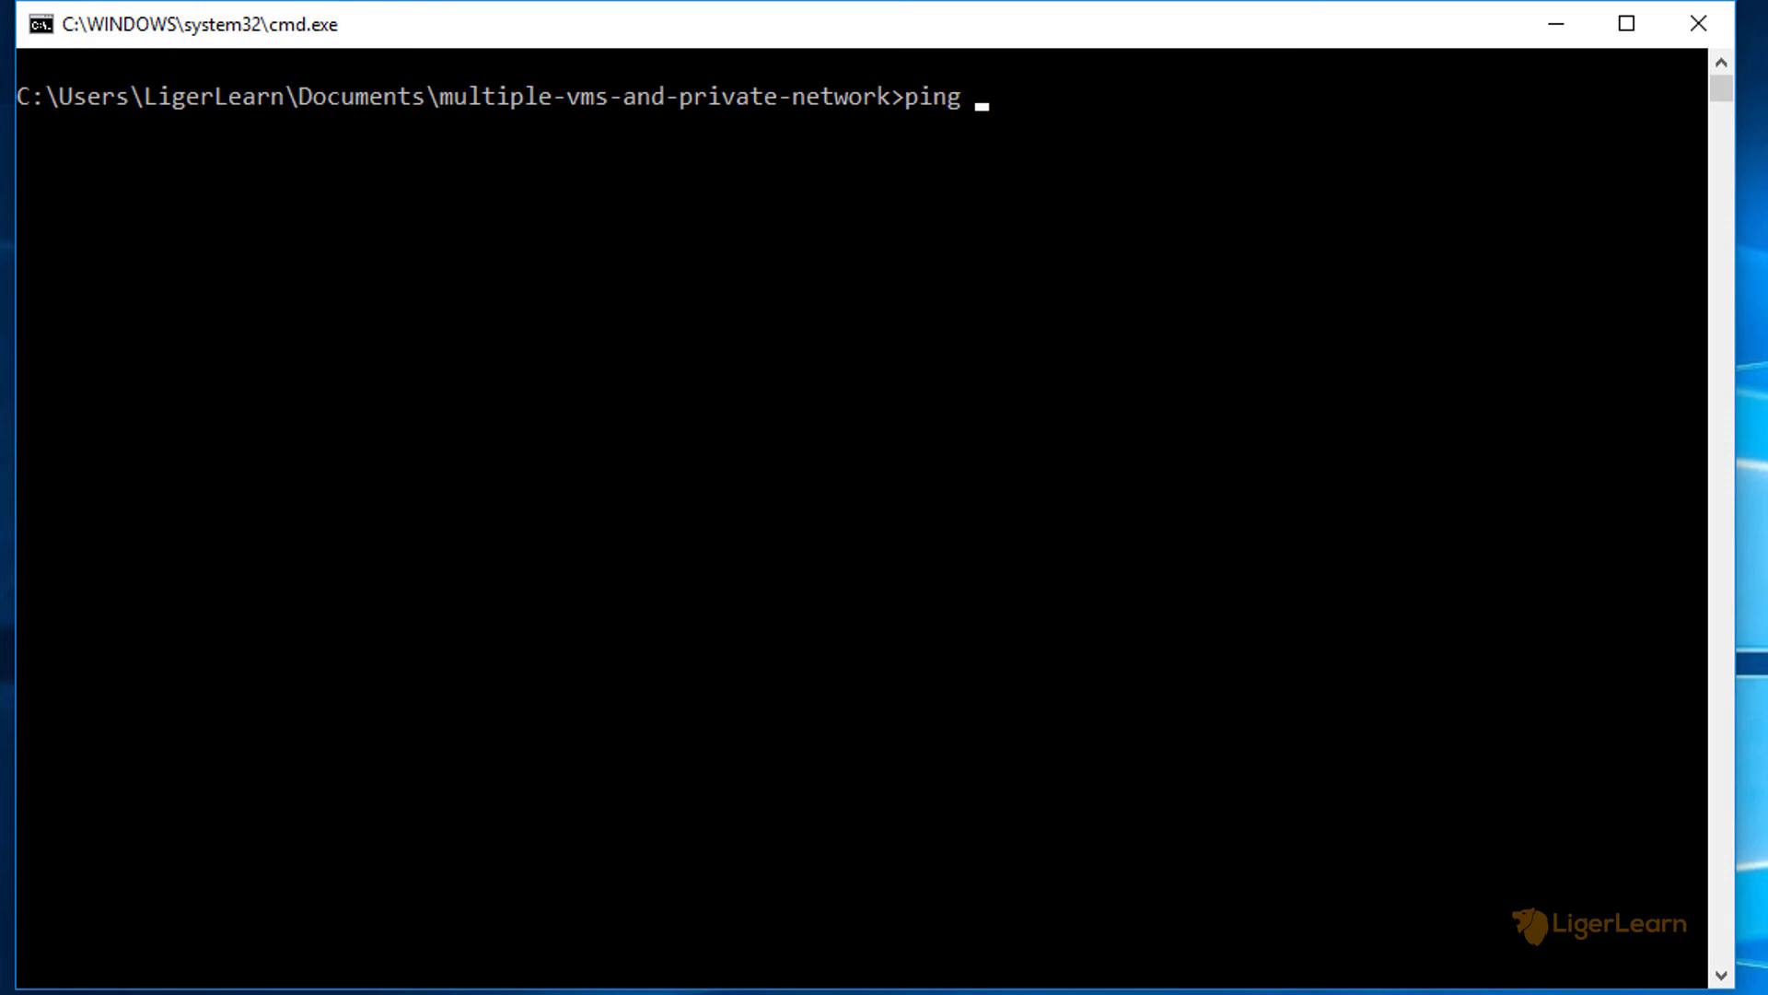
text(192.168)
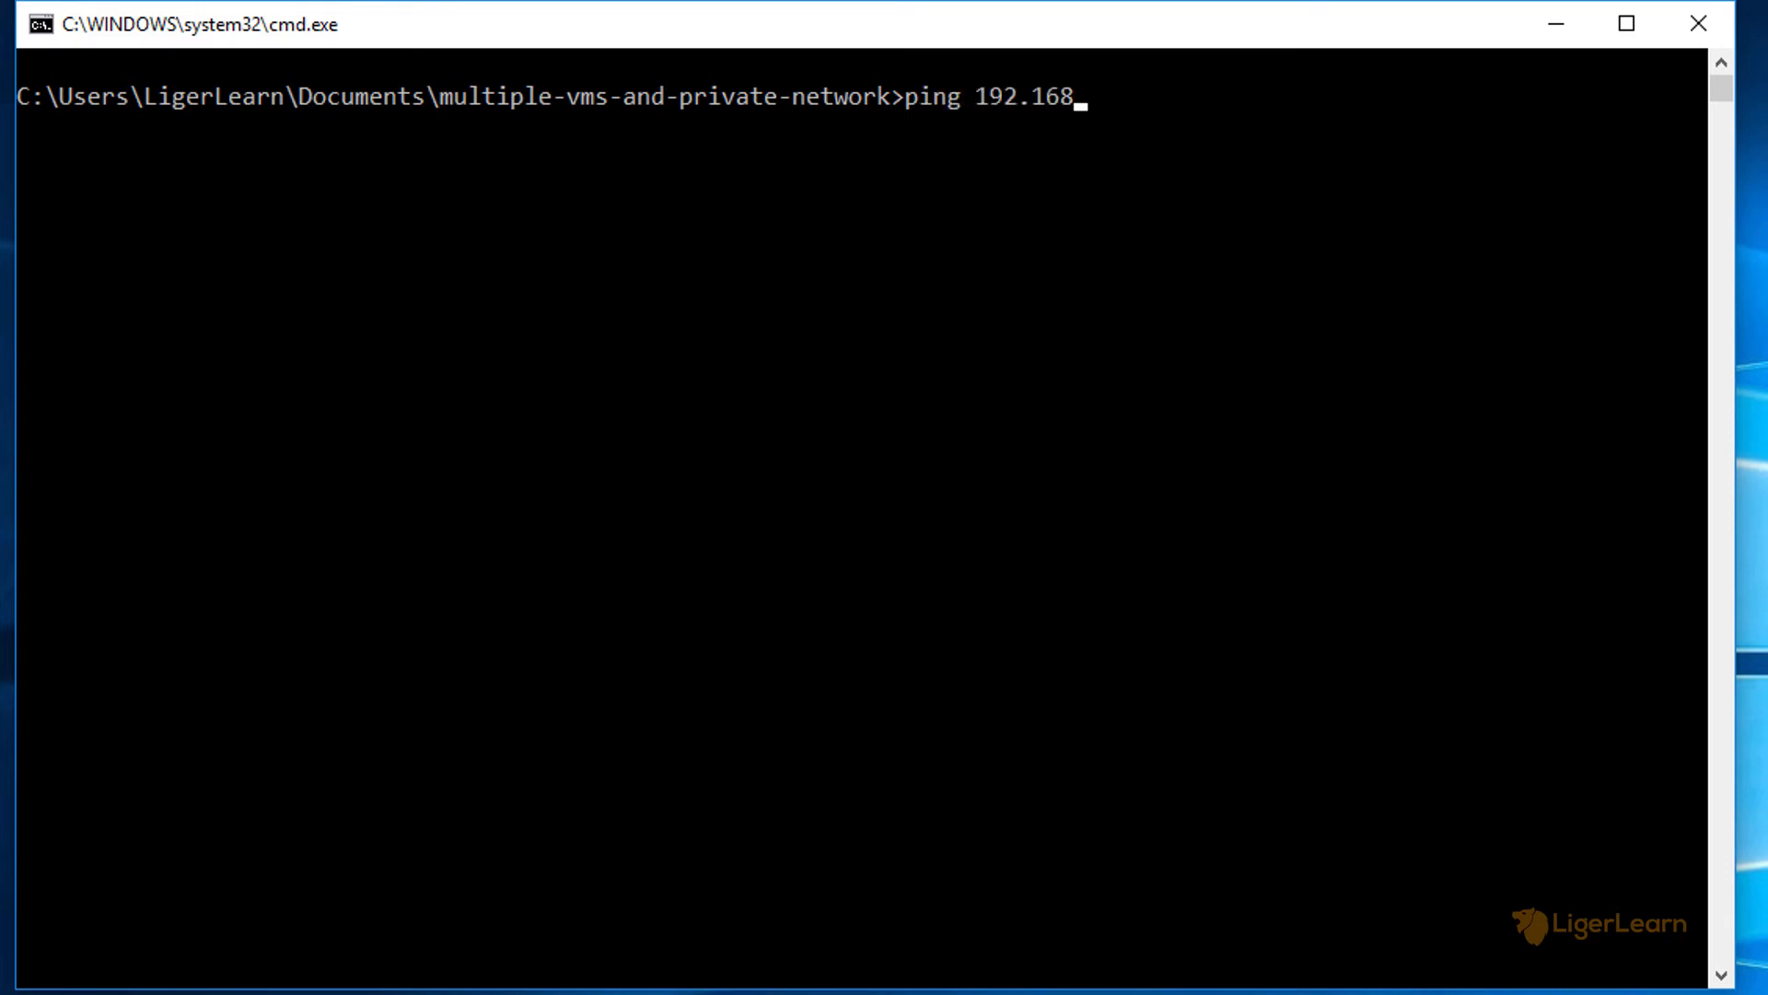
text(.33.10)
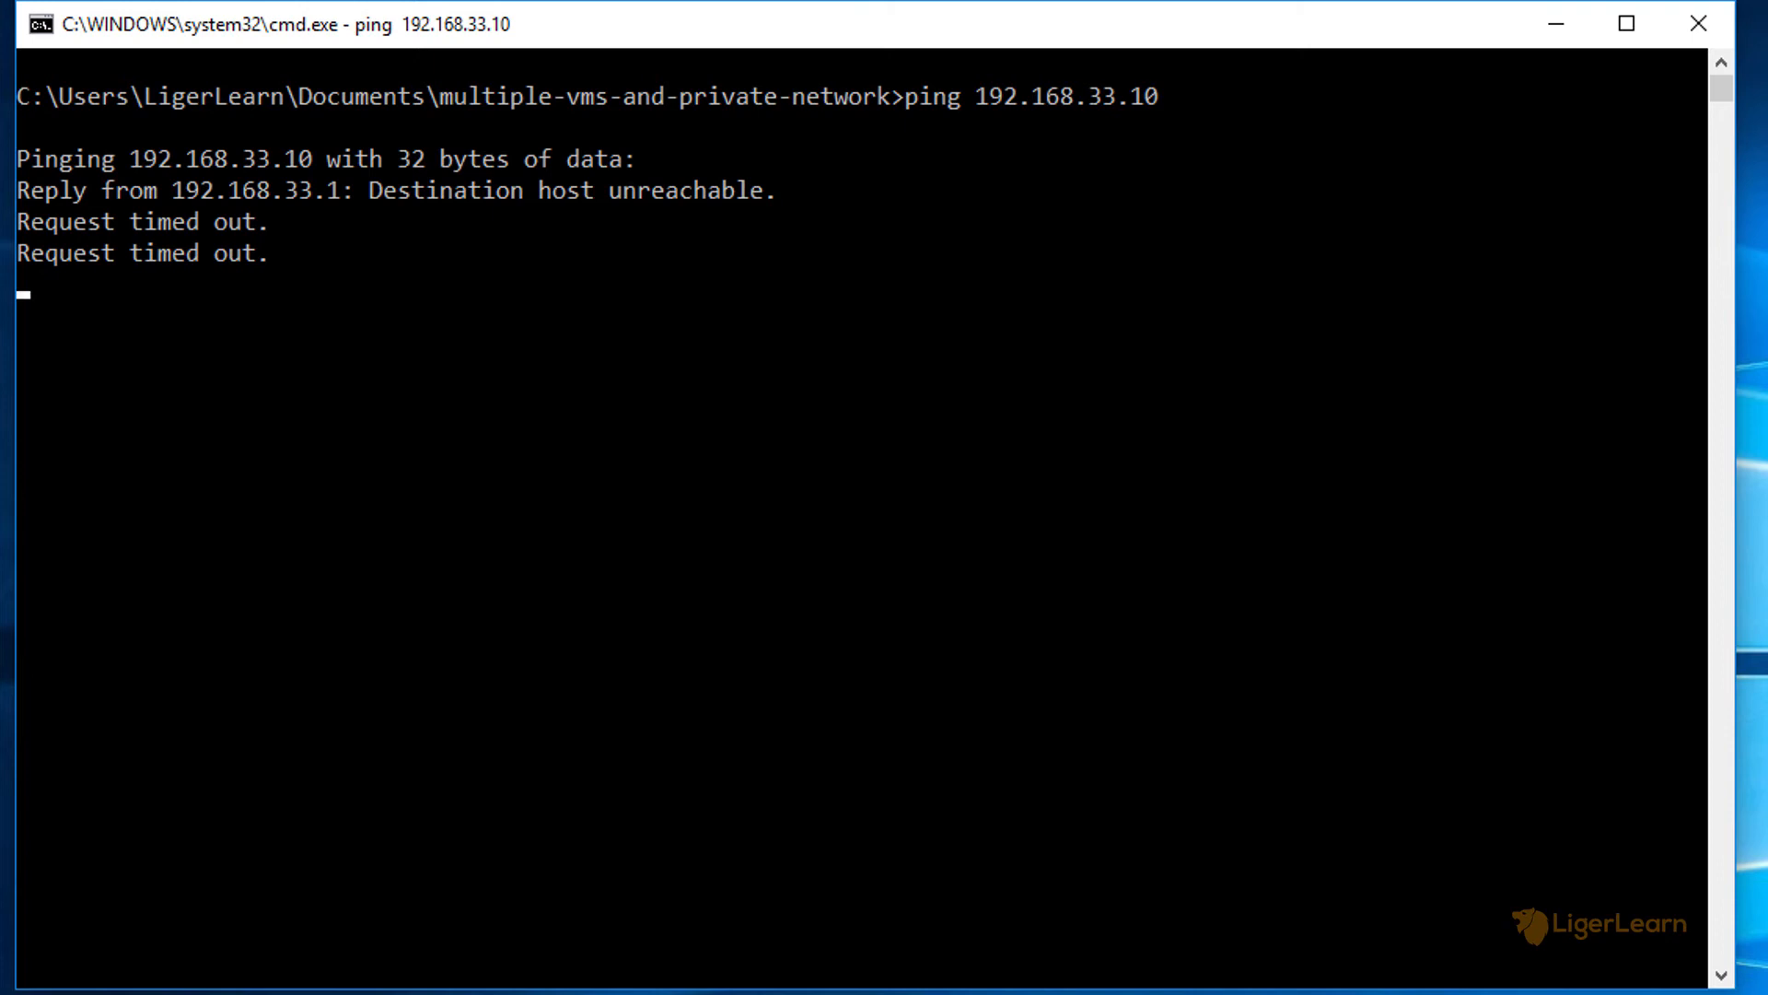
text(ping 192.168.33.1)
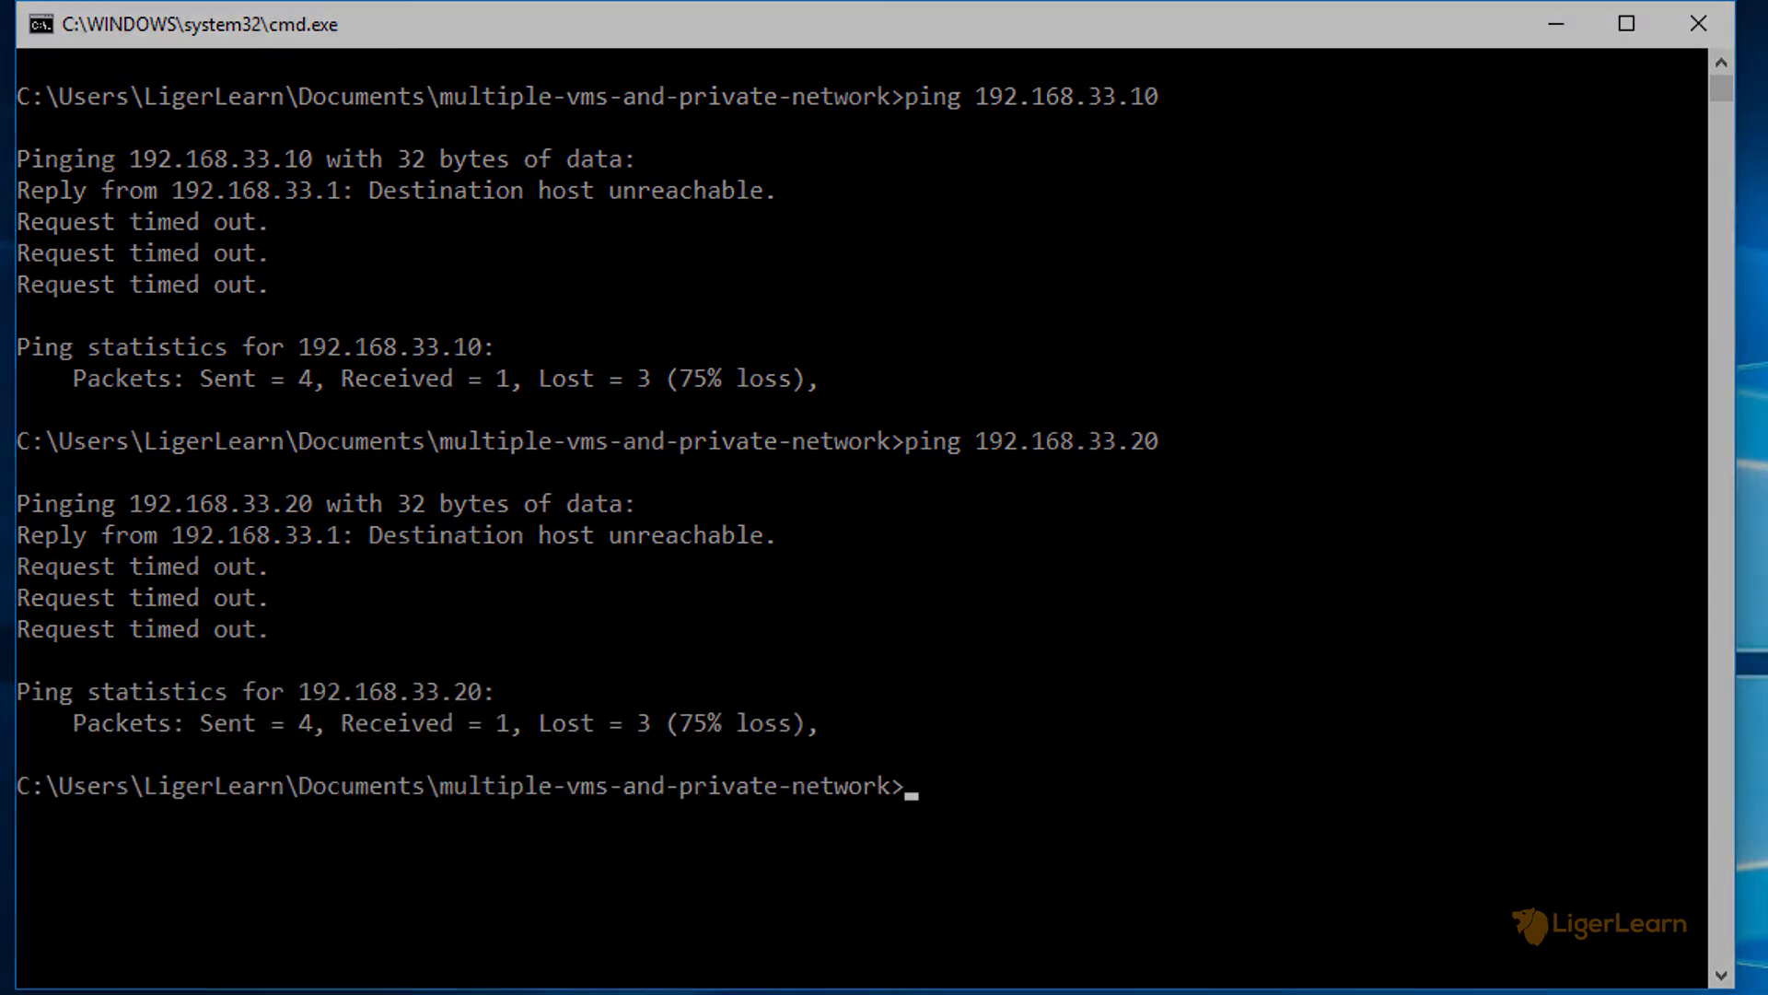
text(vagran)
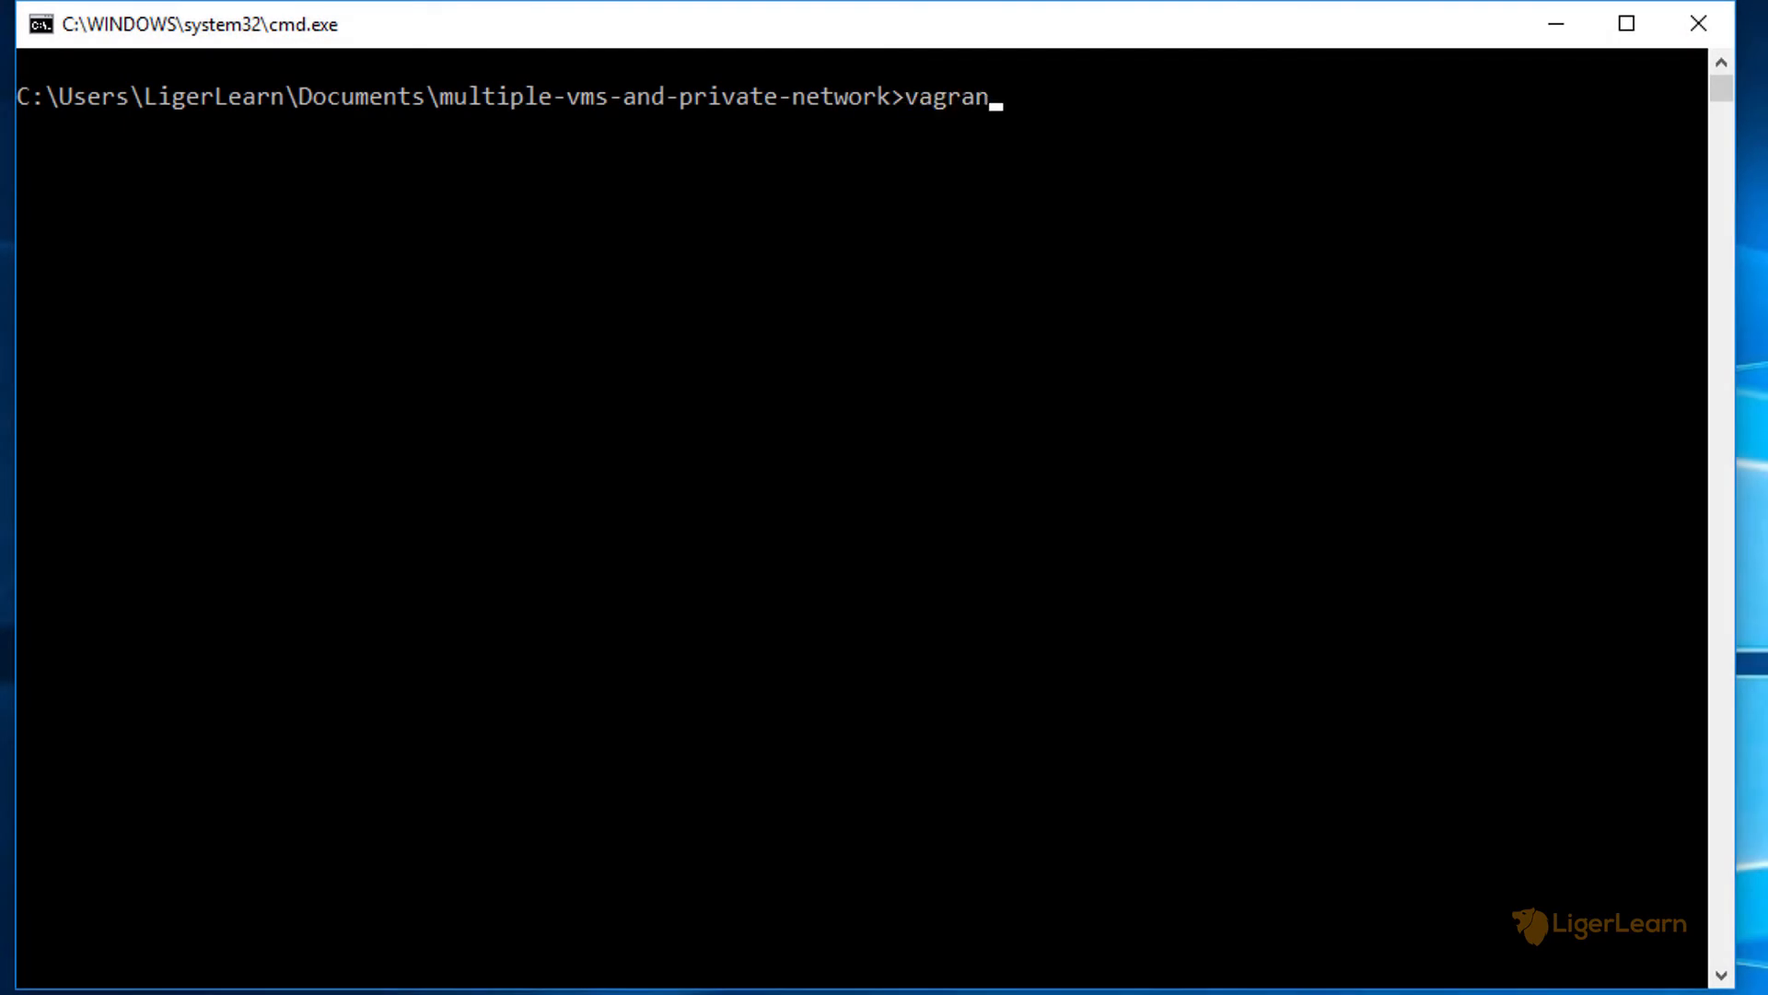
Run vagrant up to boot ubuntu-vm and start creating centos-vm.
key(Return)
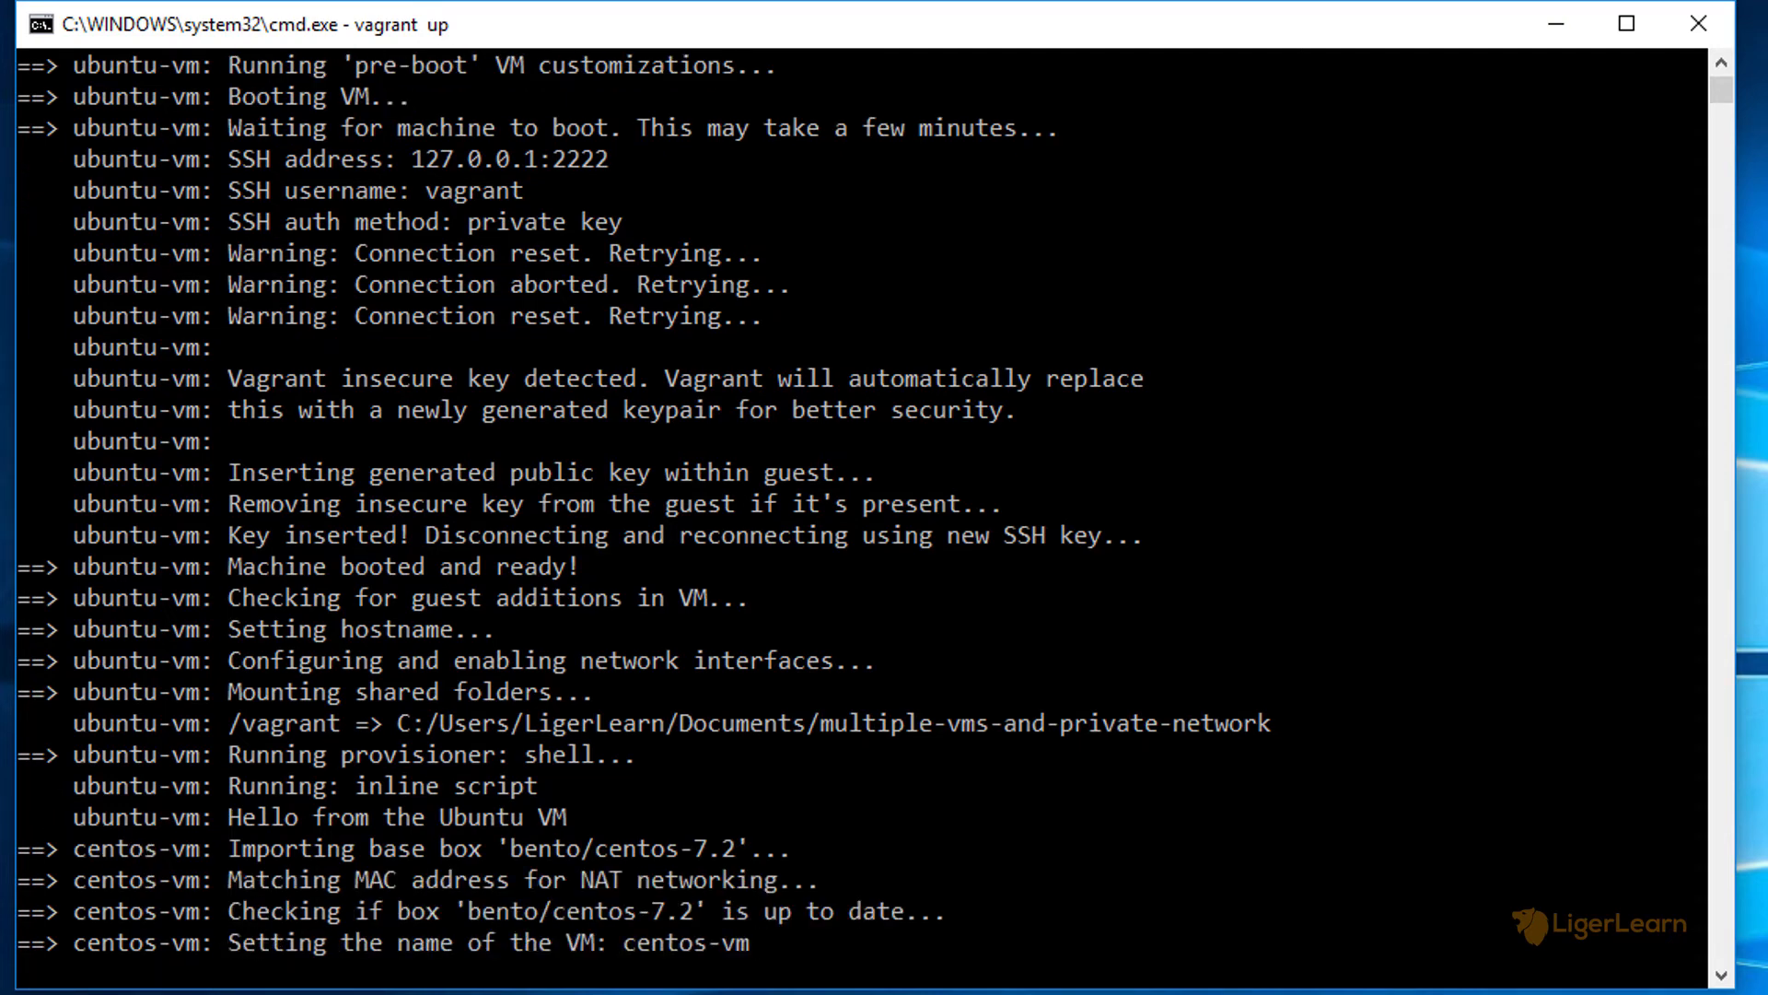
scroll(down, 3)
text(ping 192.168.33.10)
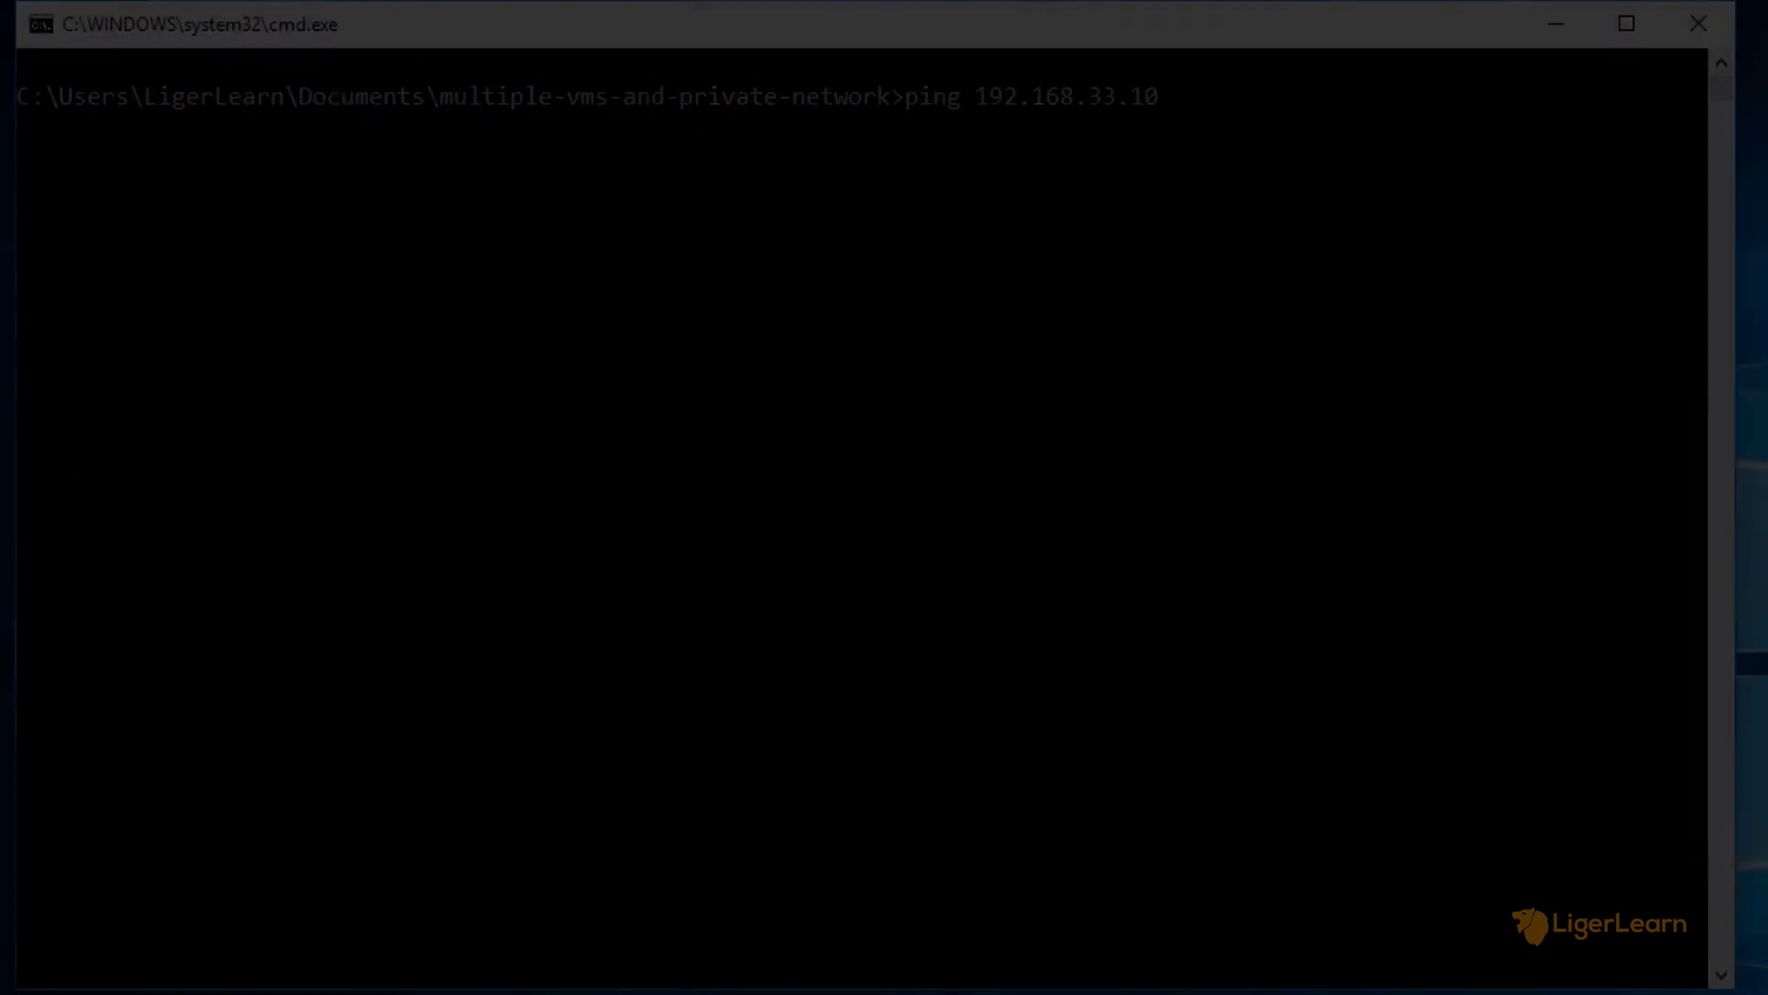
Ping 192.168.33.10 and 192.168.33.20 successfully, then check vagrant status.
key(Return)
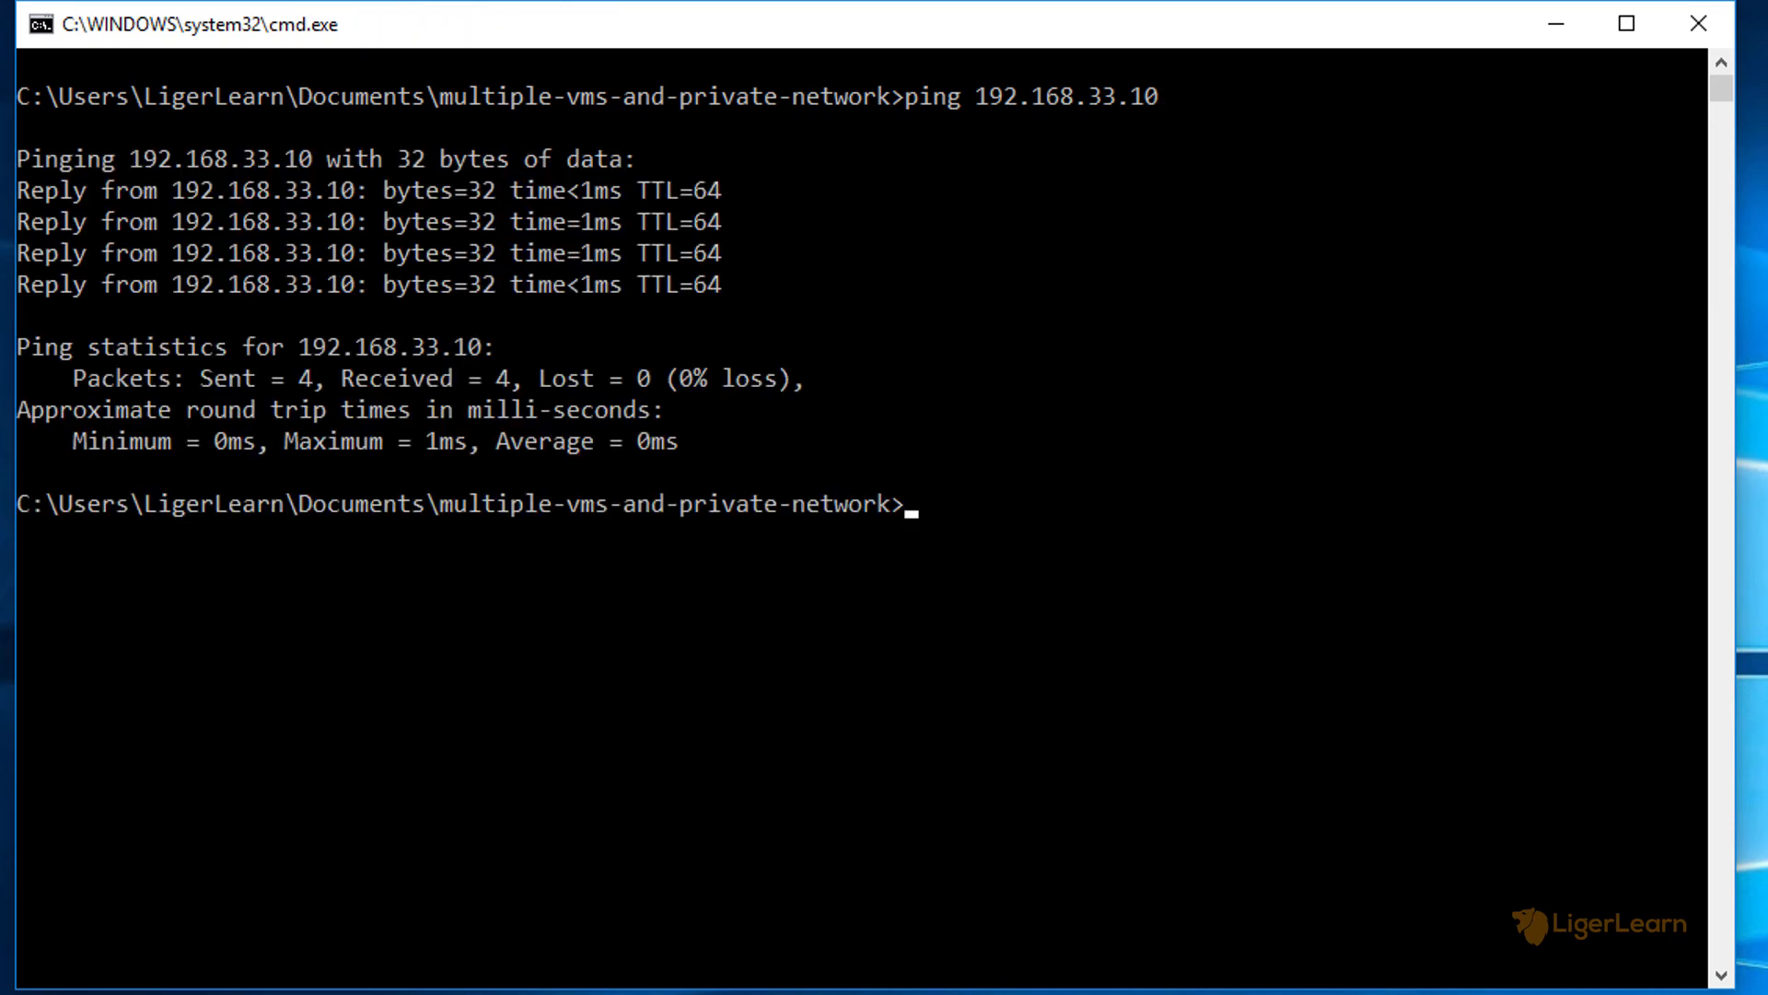
text(ping 192.168.33.20)
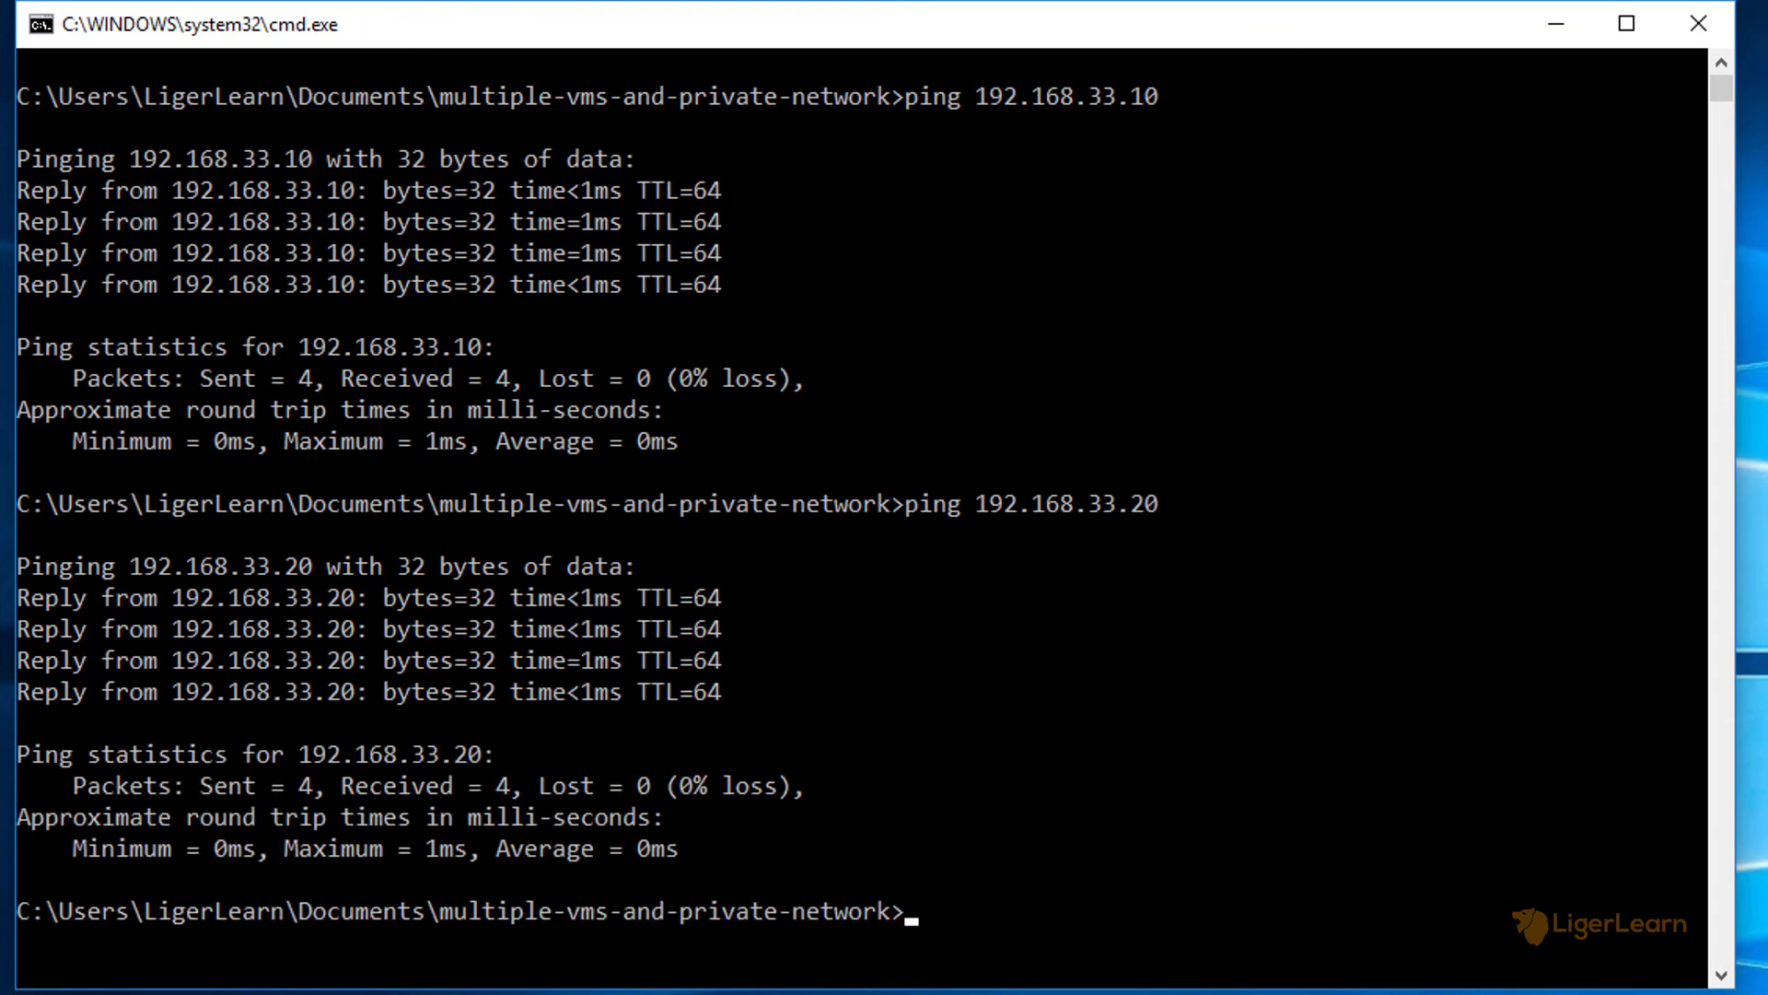
text(vagrant)
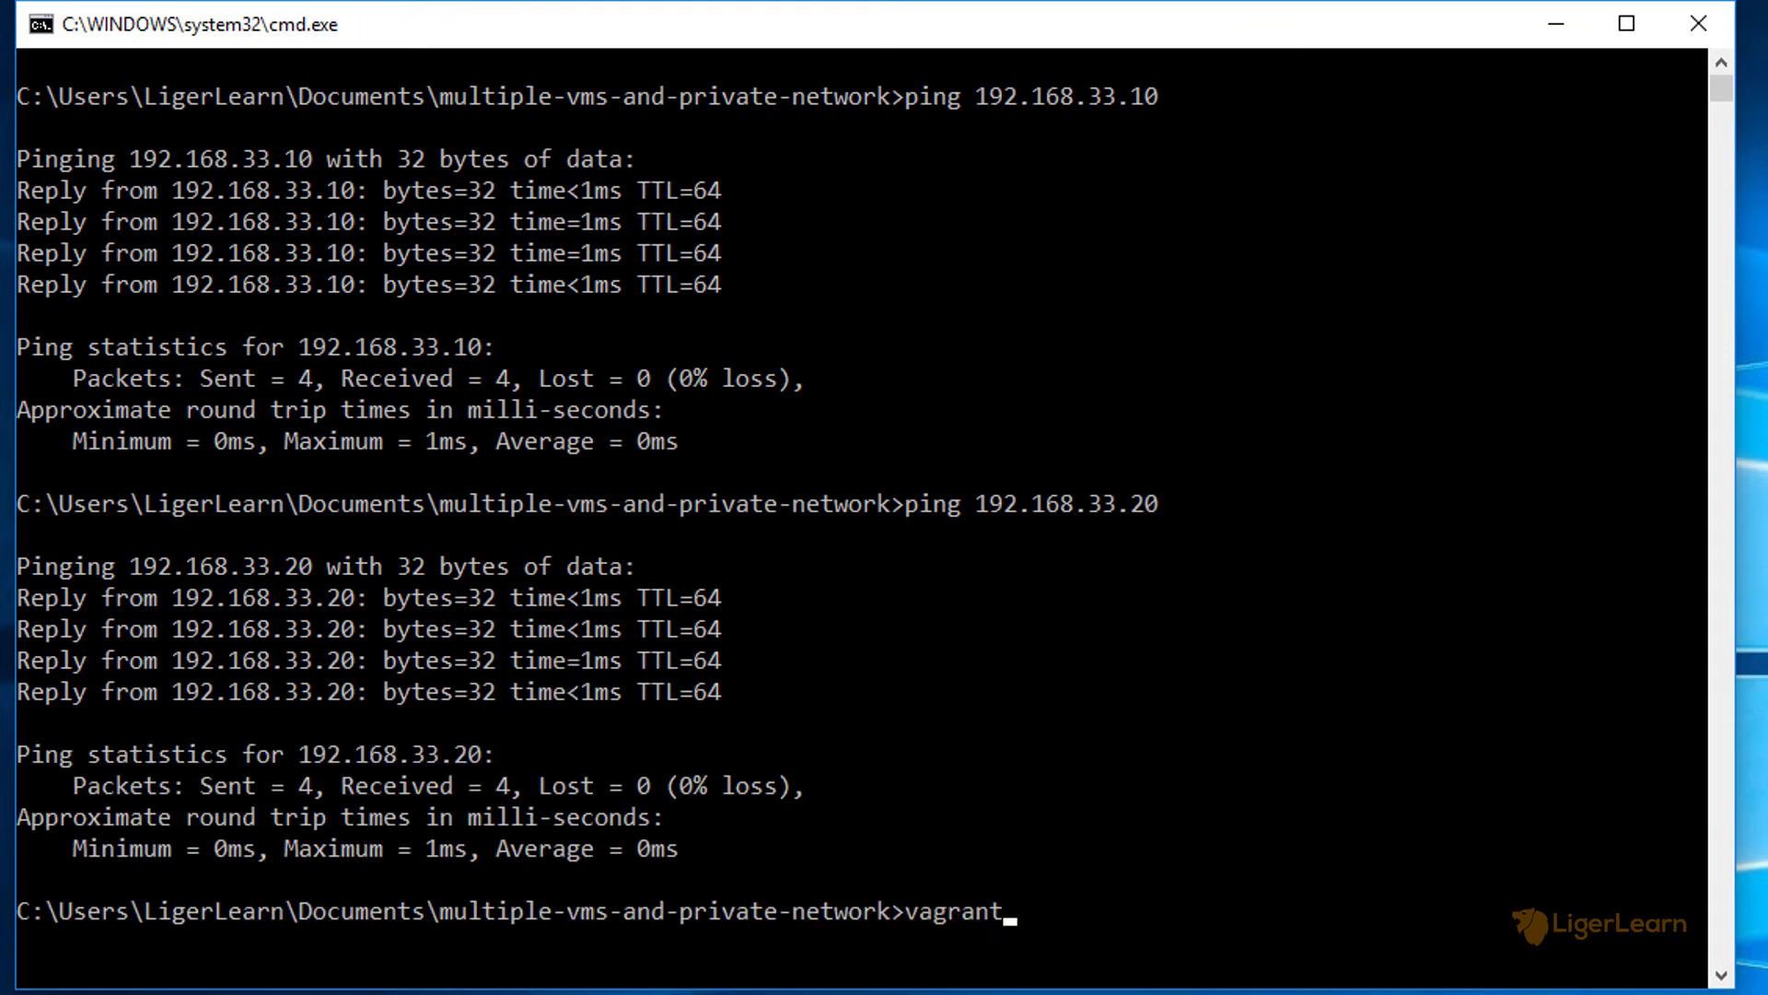
key(Return)
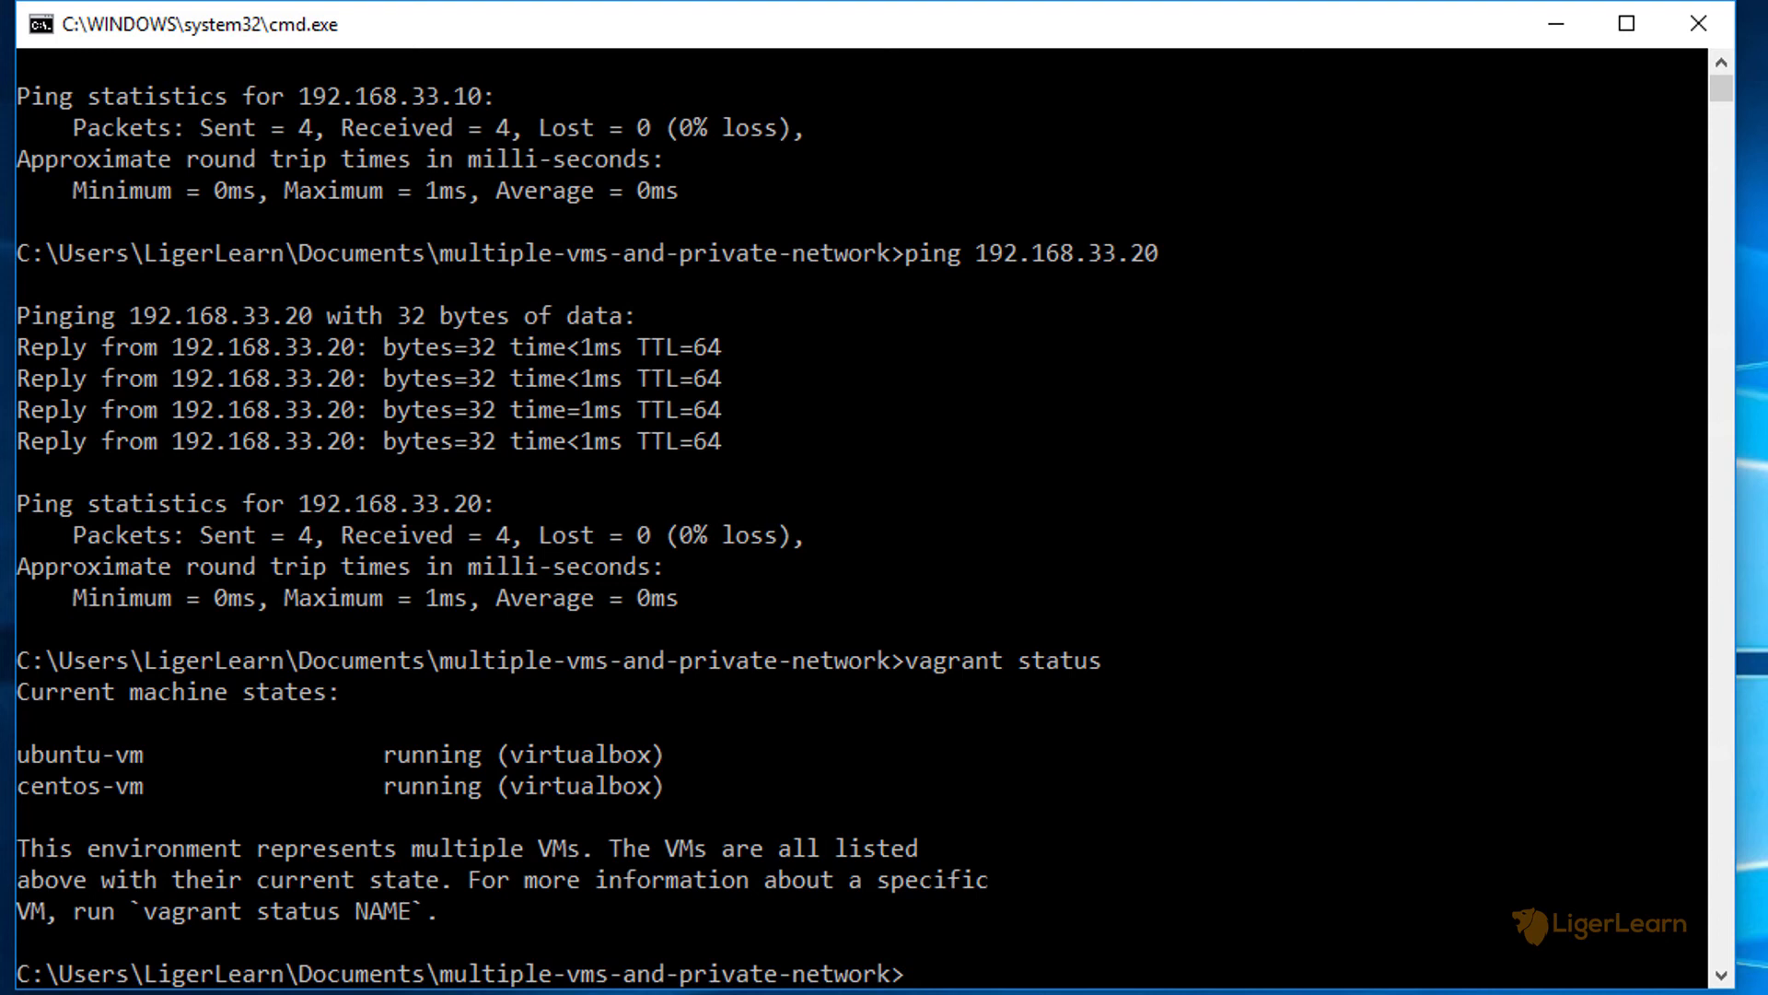
Halt ubuntu-vm and confirm with vagrant status that it is powered off.
text(vagr)
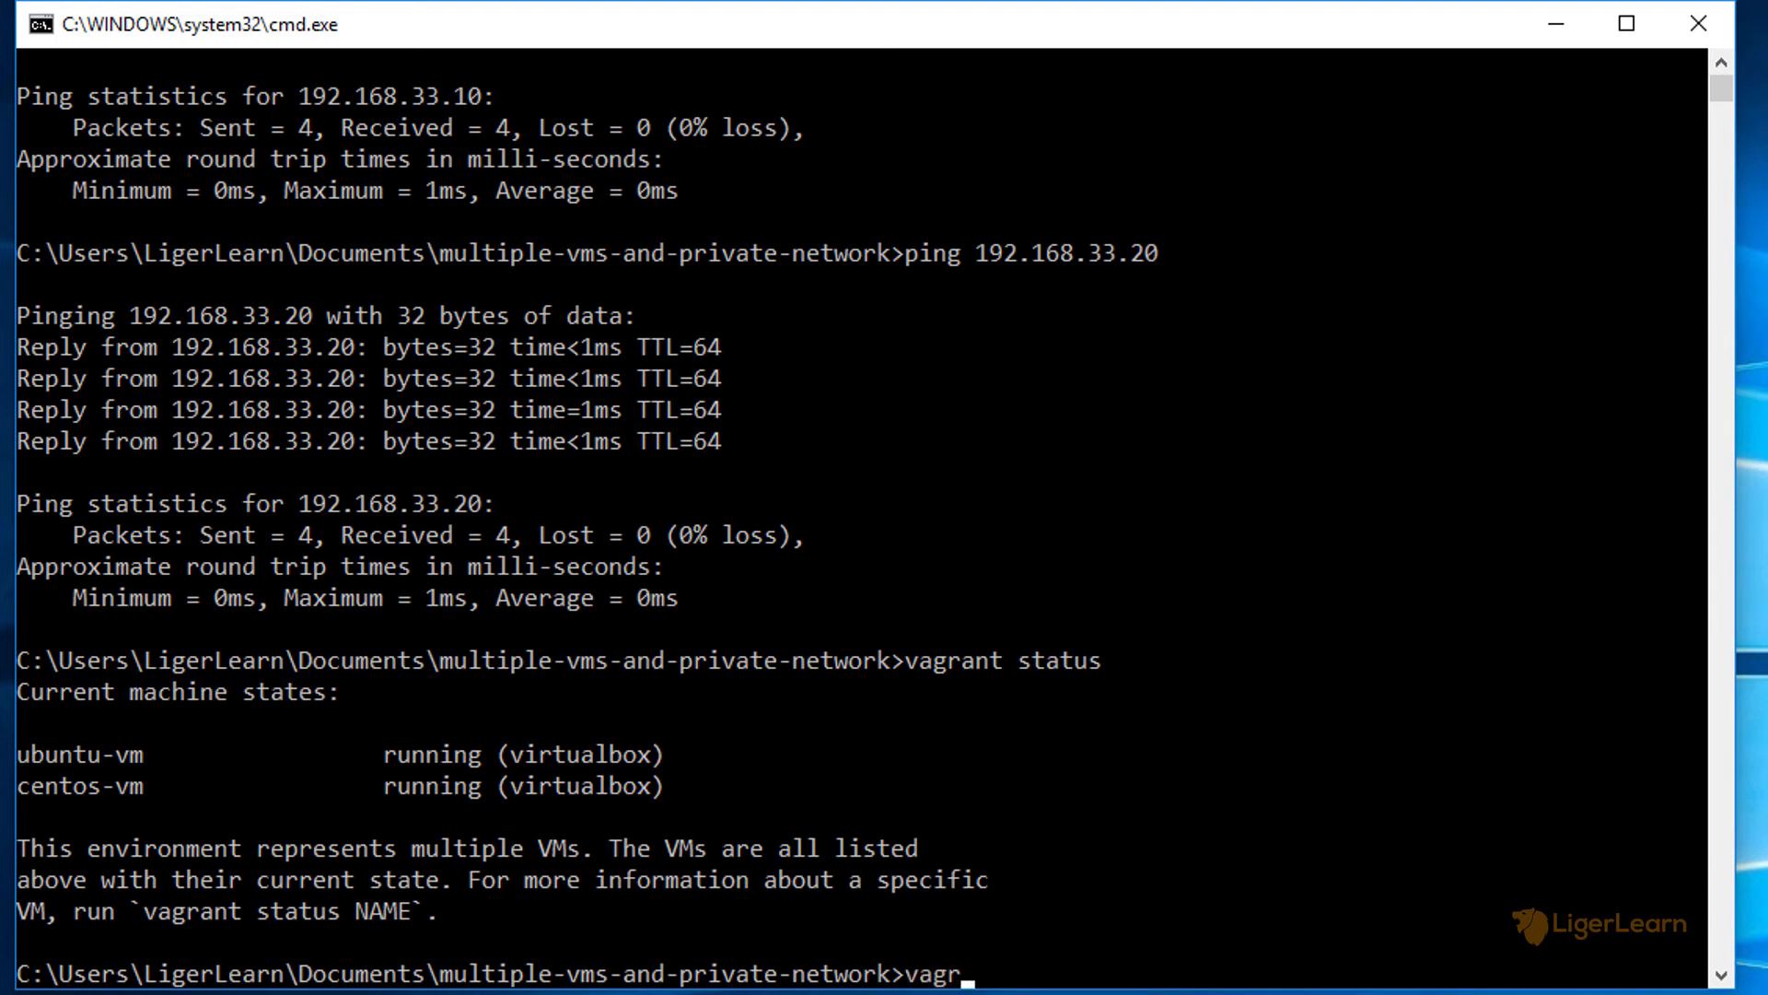
text(ant halt ubuntu-)
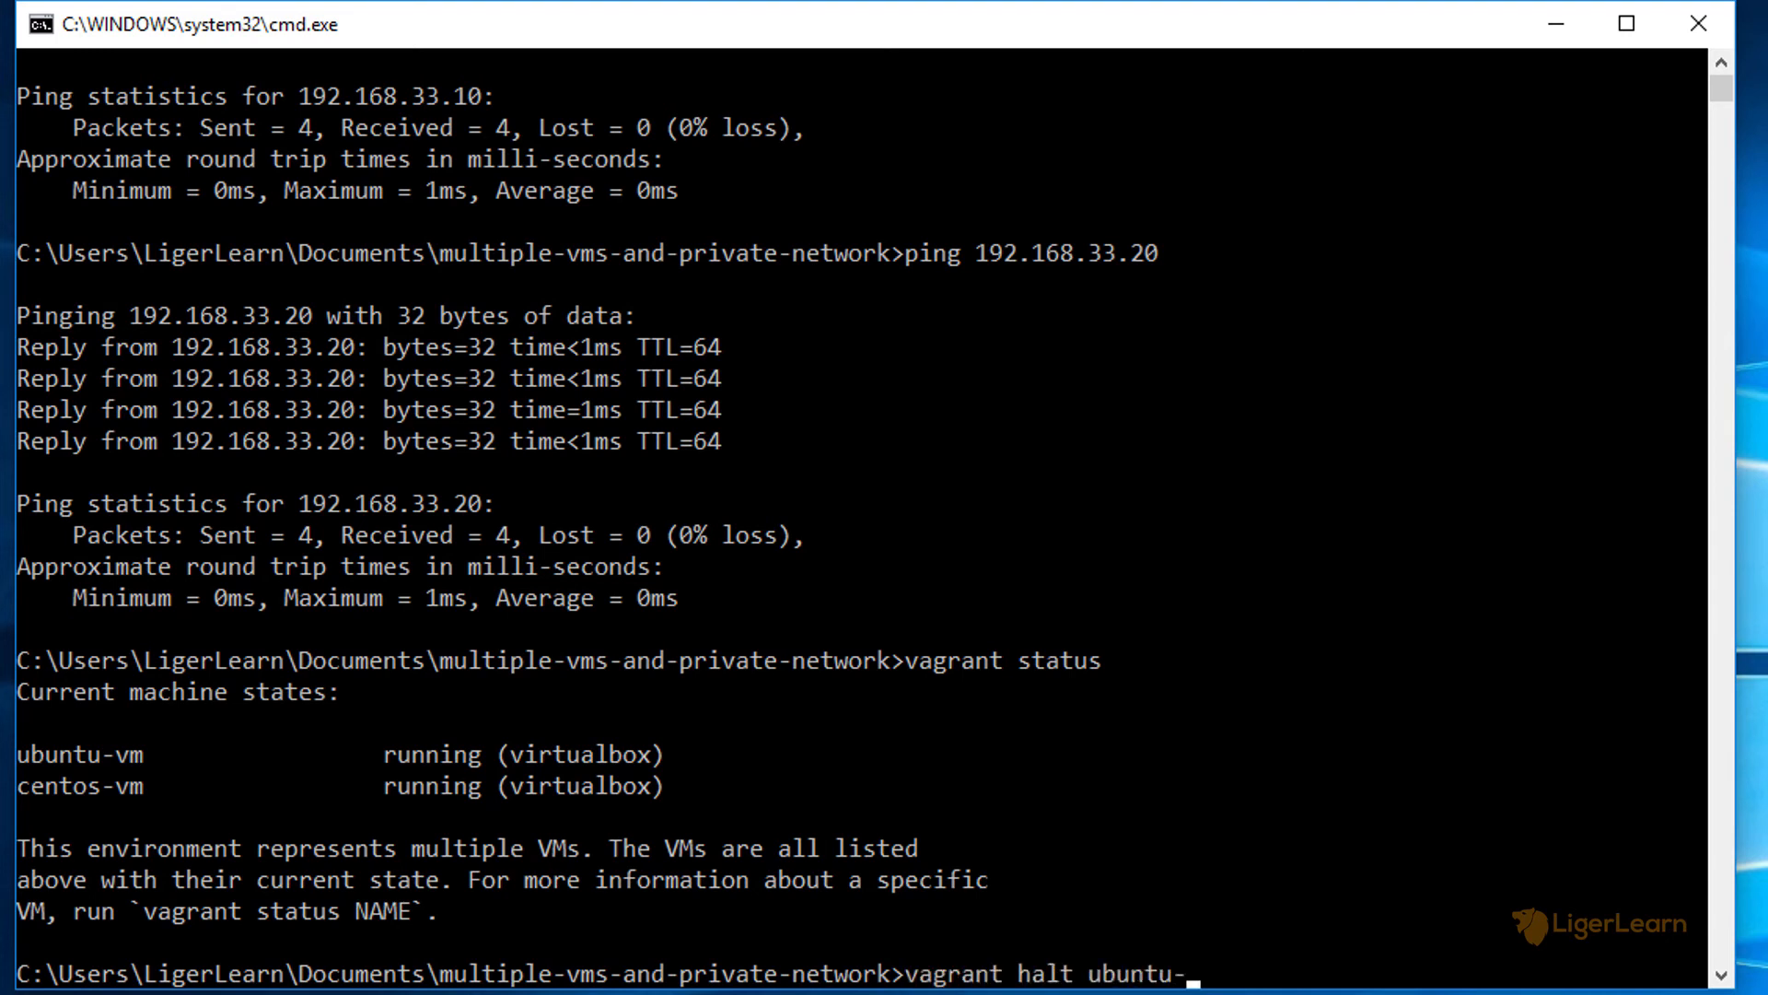
key(Return)
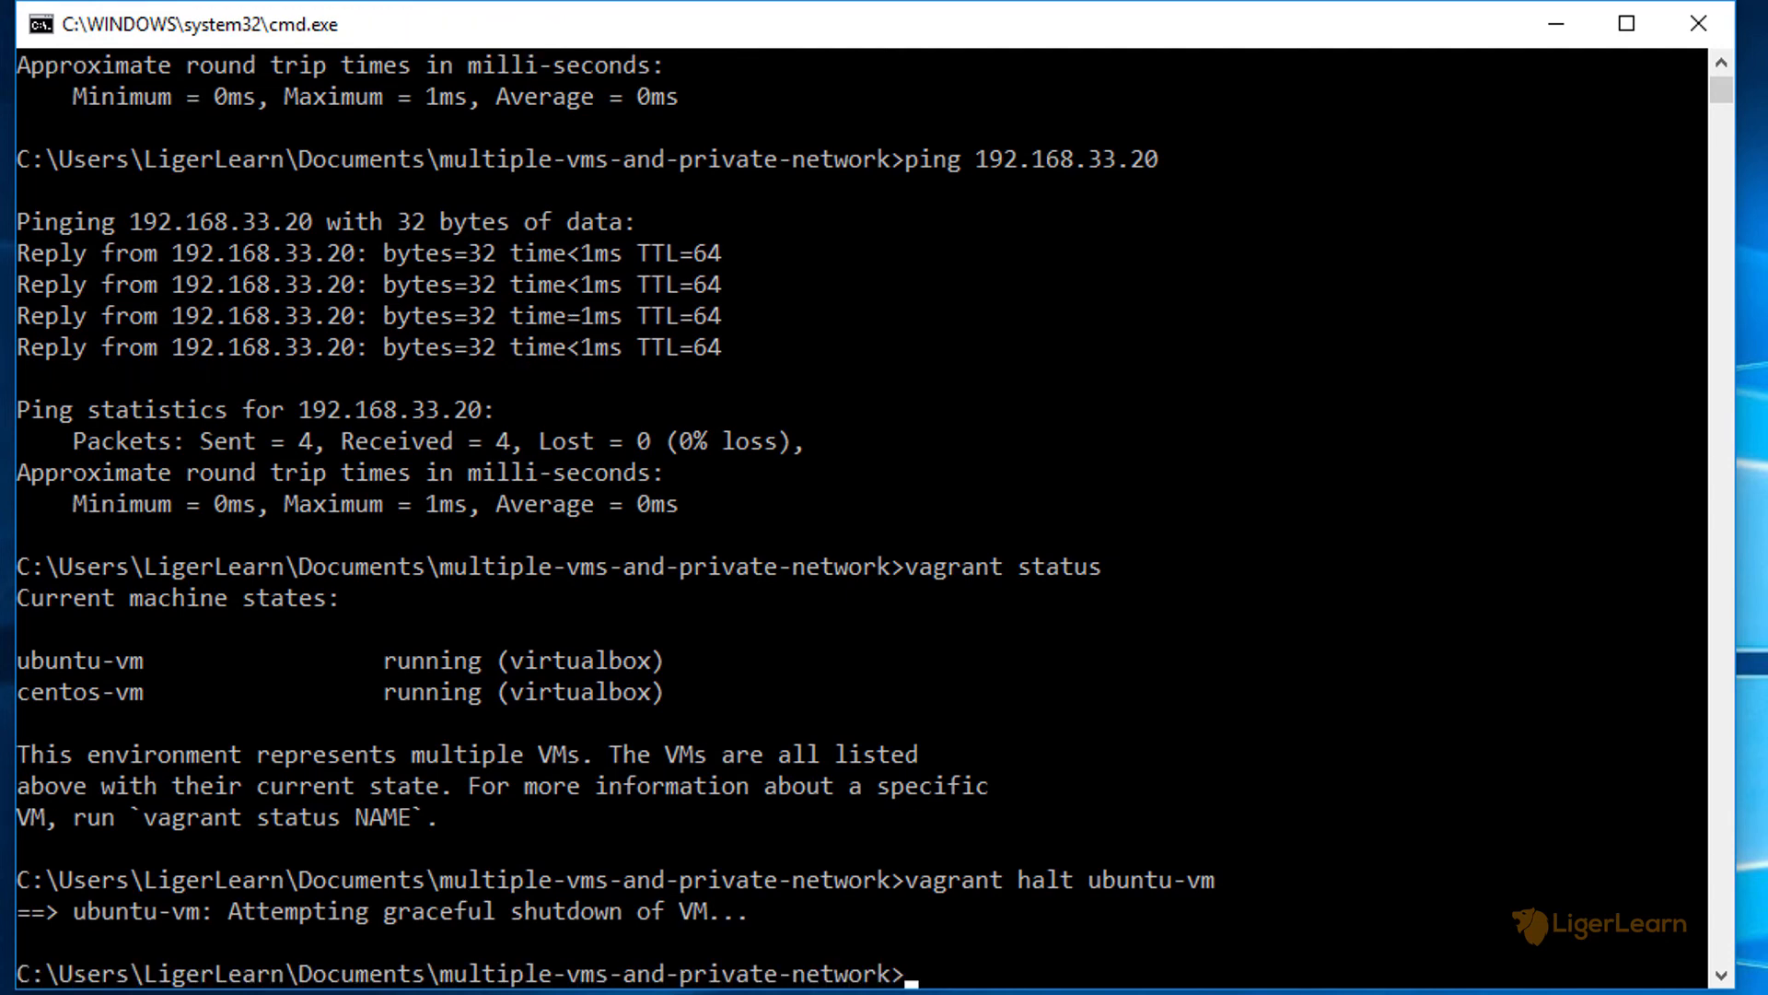
text(vagrant status)
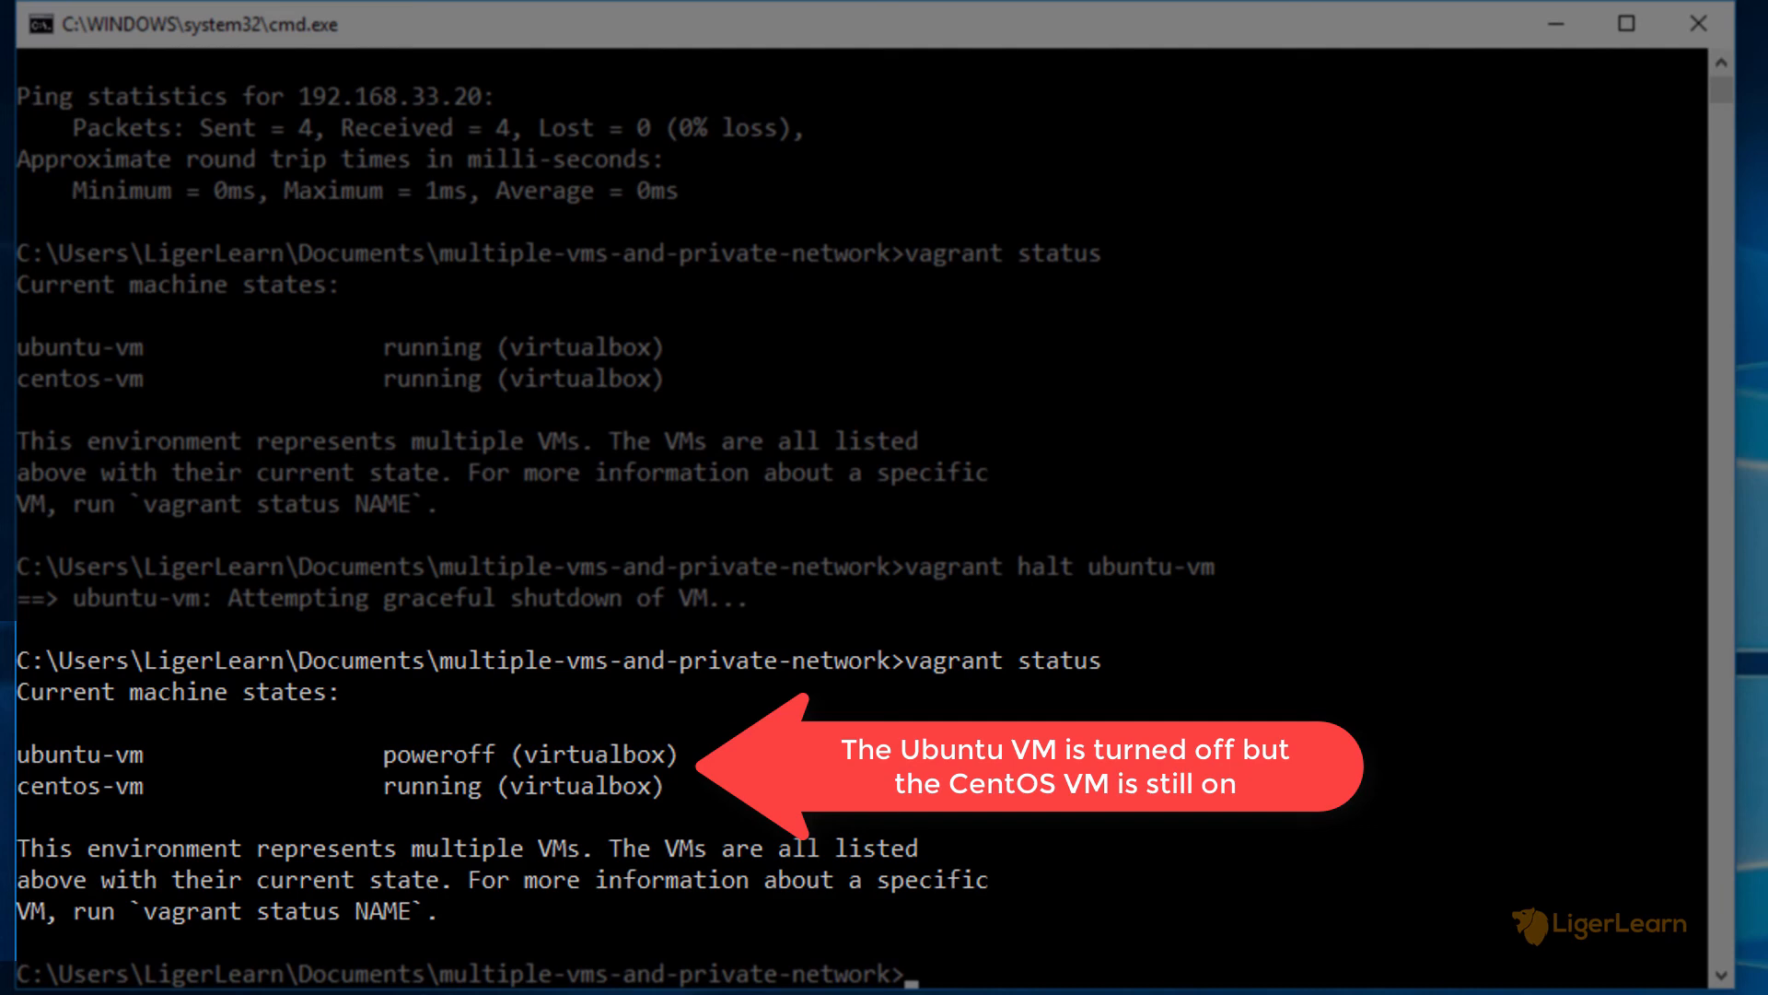
text(vagrant up)
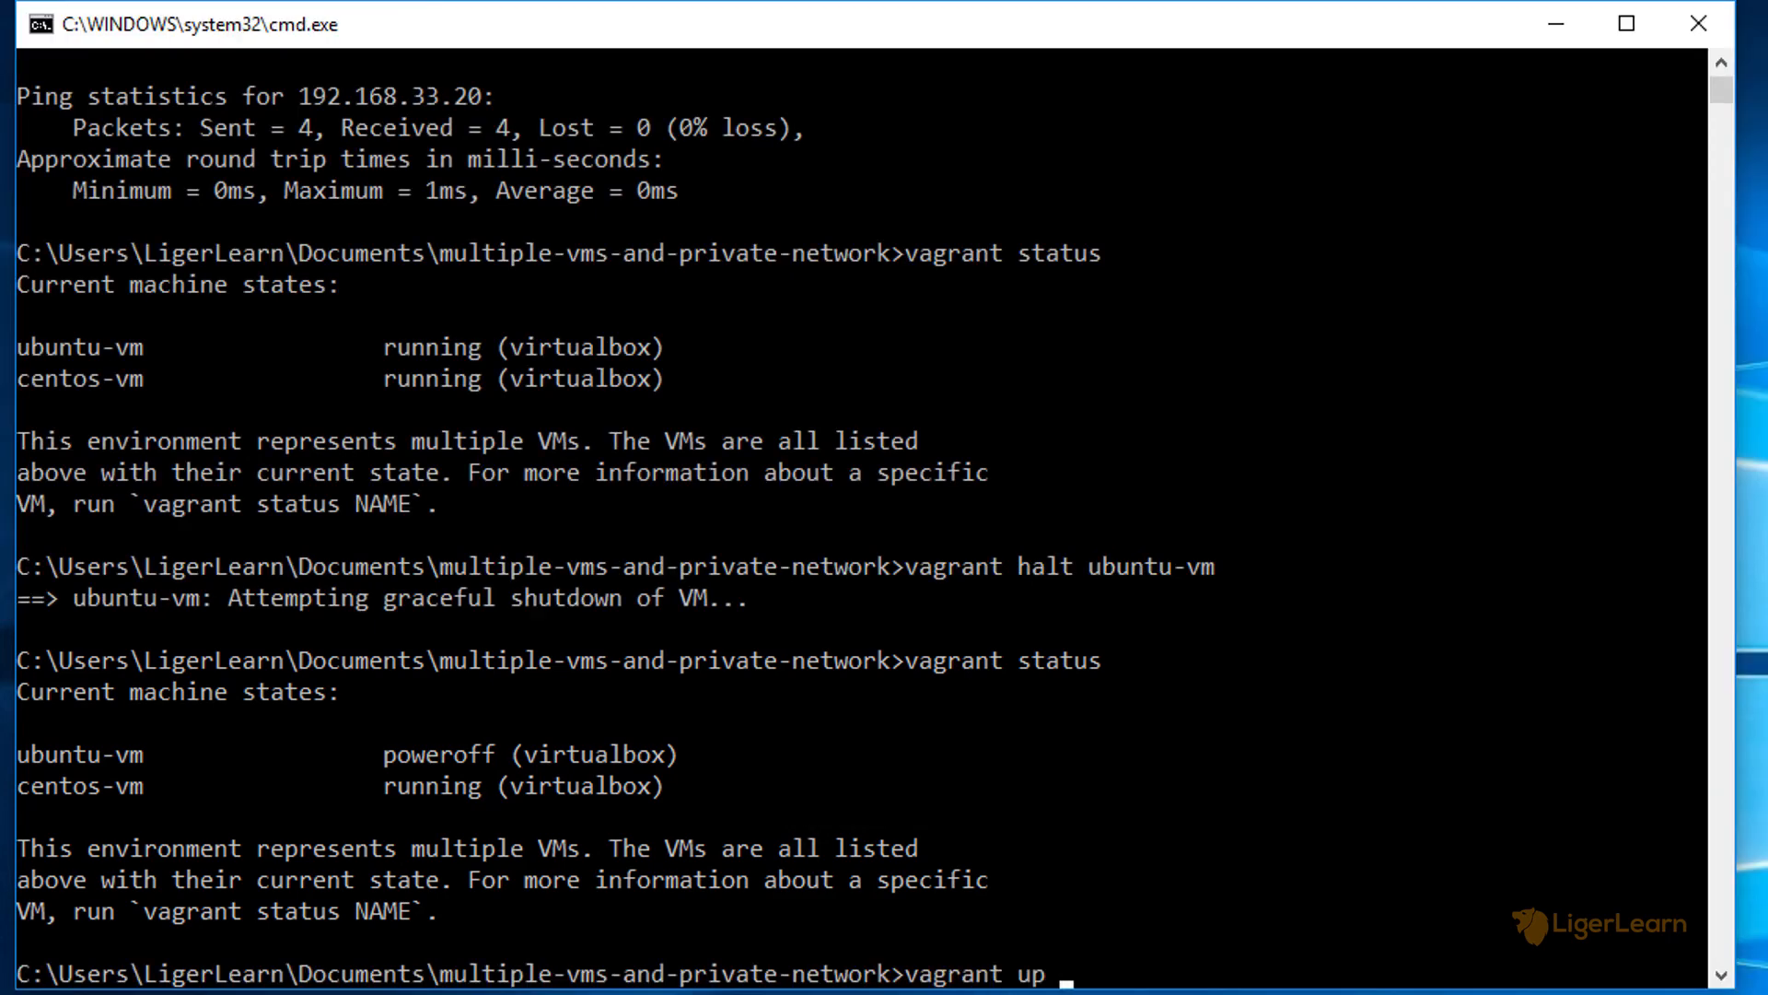
Restart ubuntu-vm with vagrant up, then try vagrant ssh without a machine name.
key(Return)
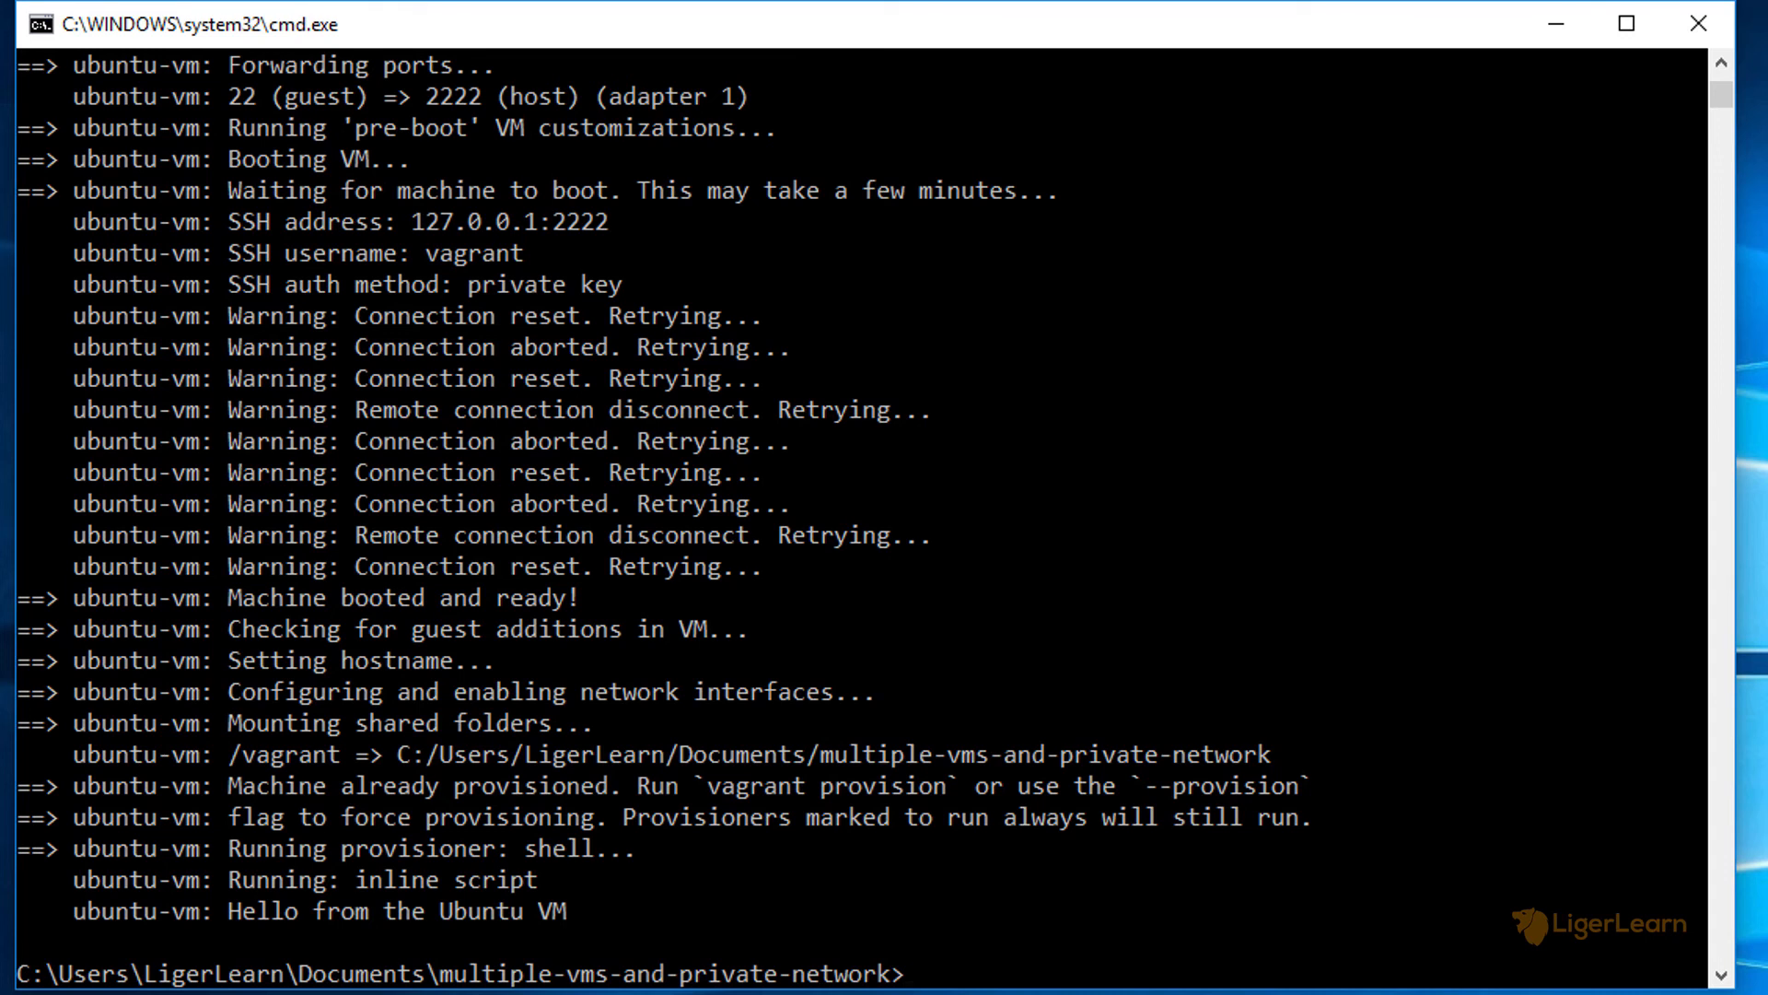
text(vagr)
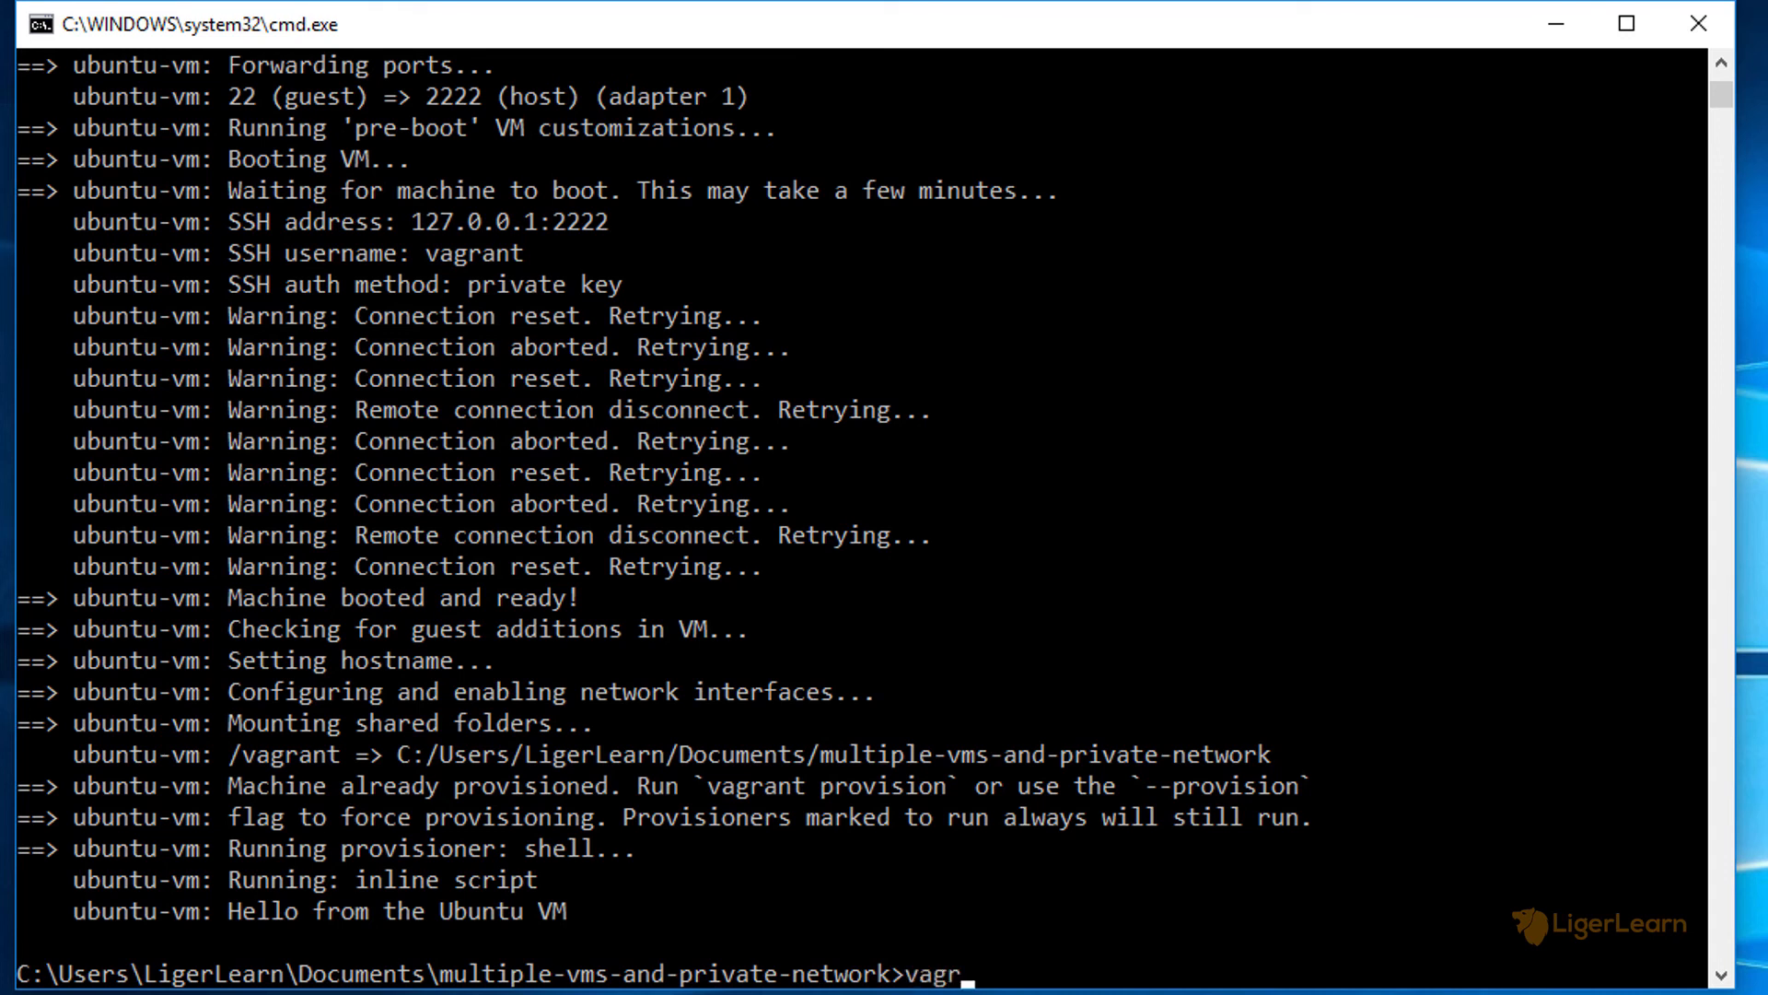
text(ant ssh)
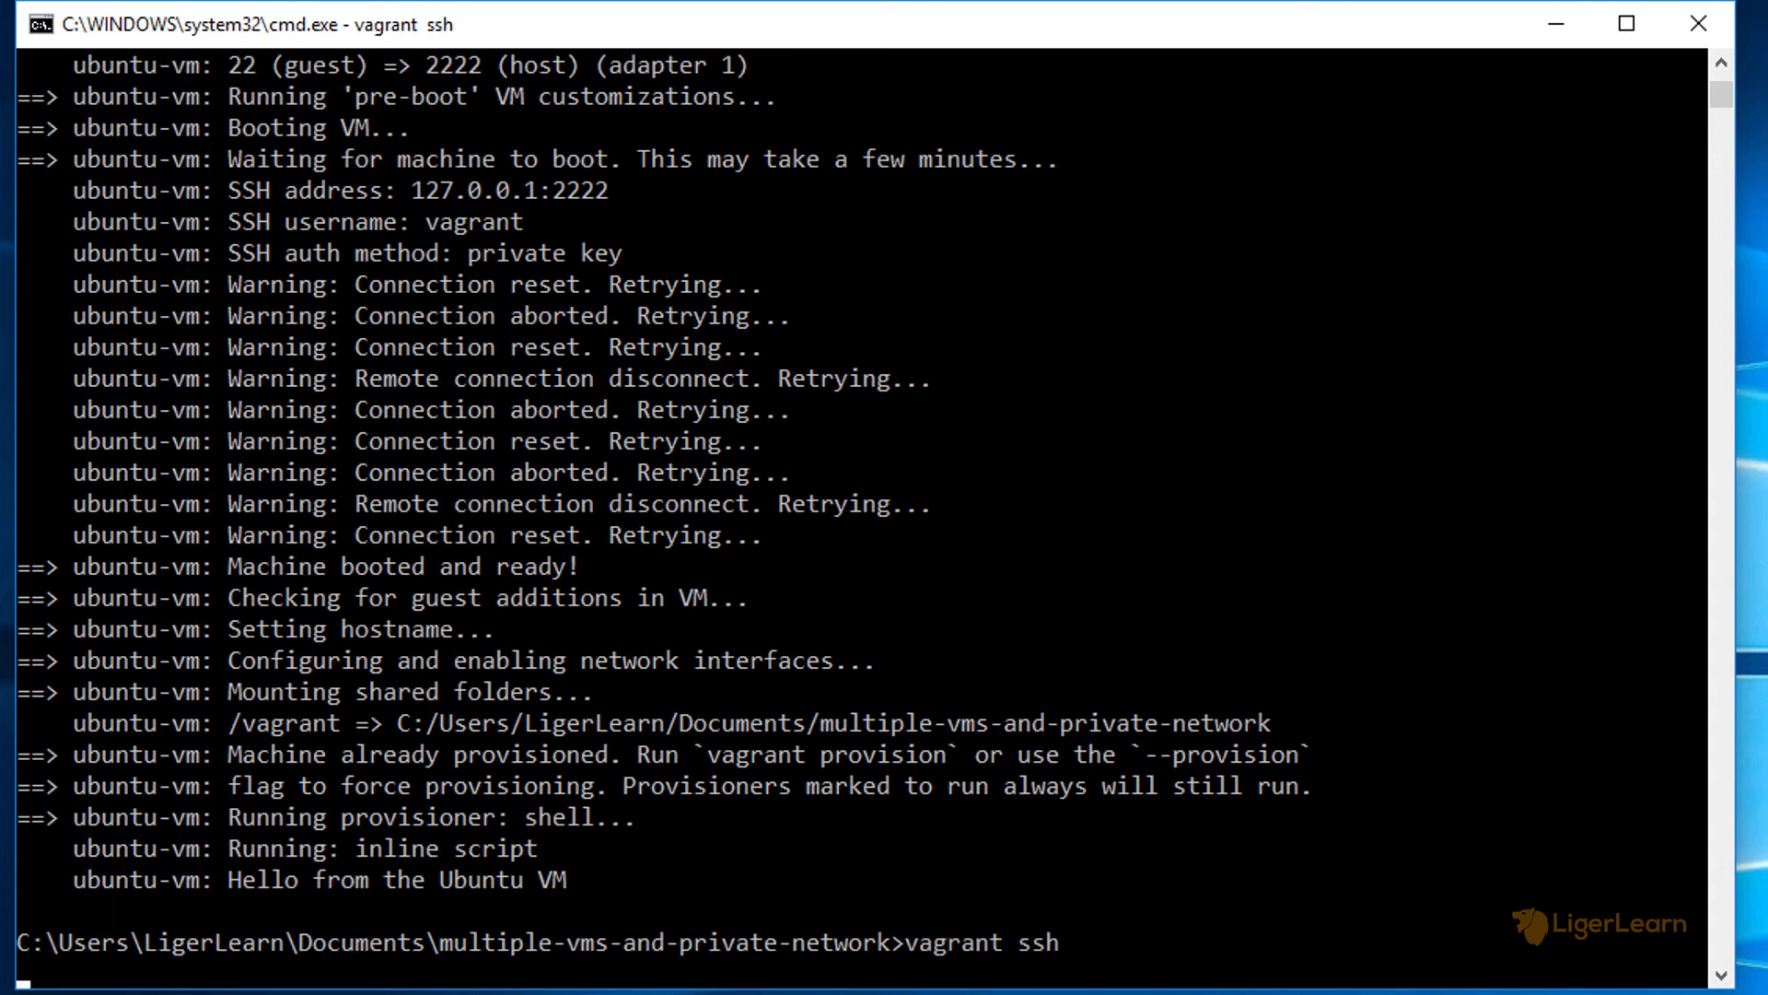
key(Return)
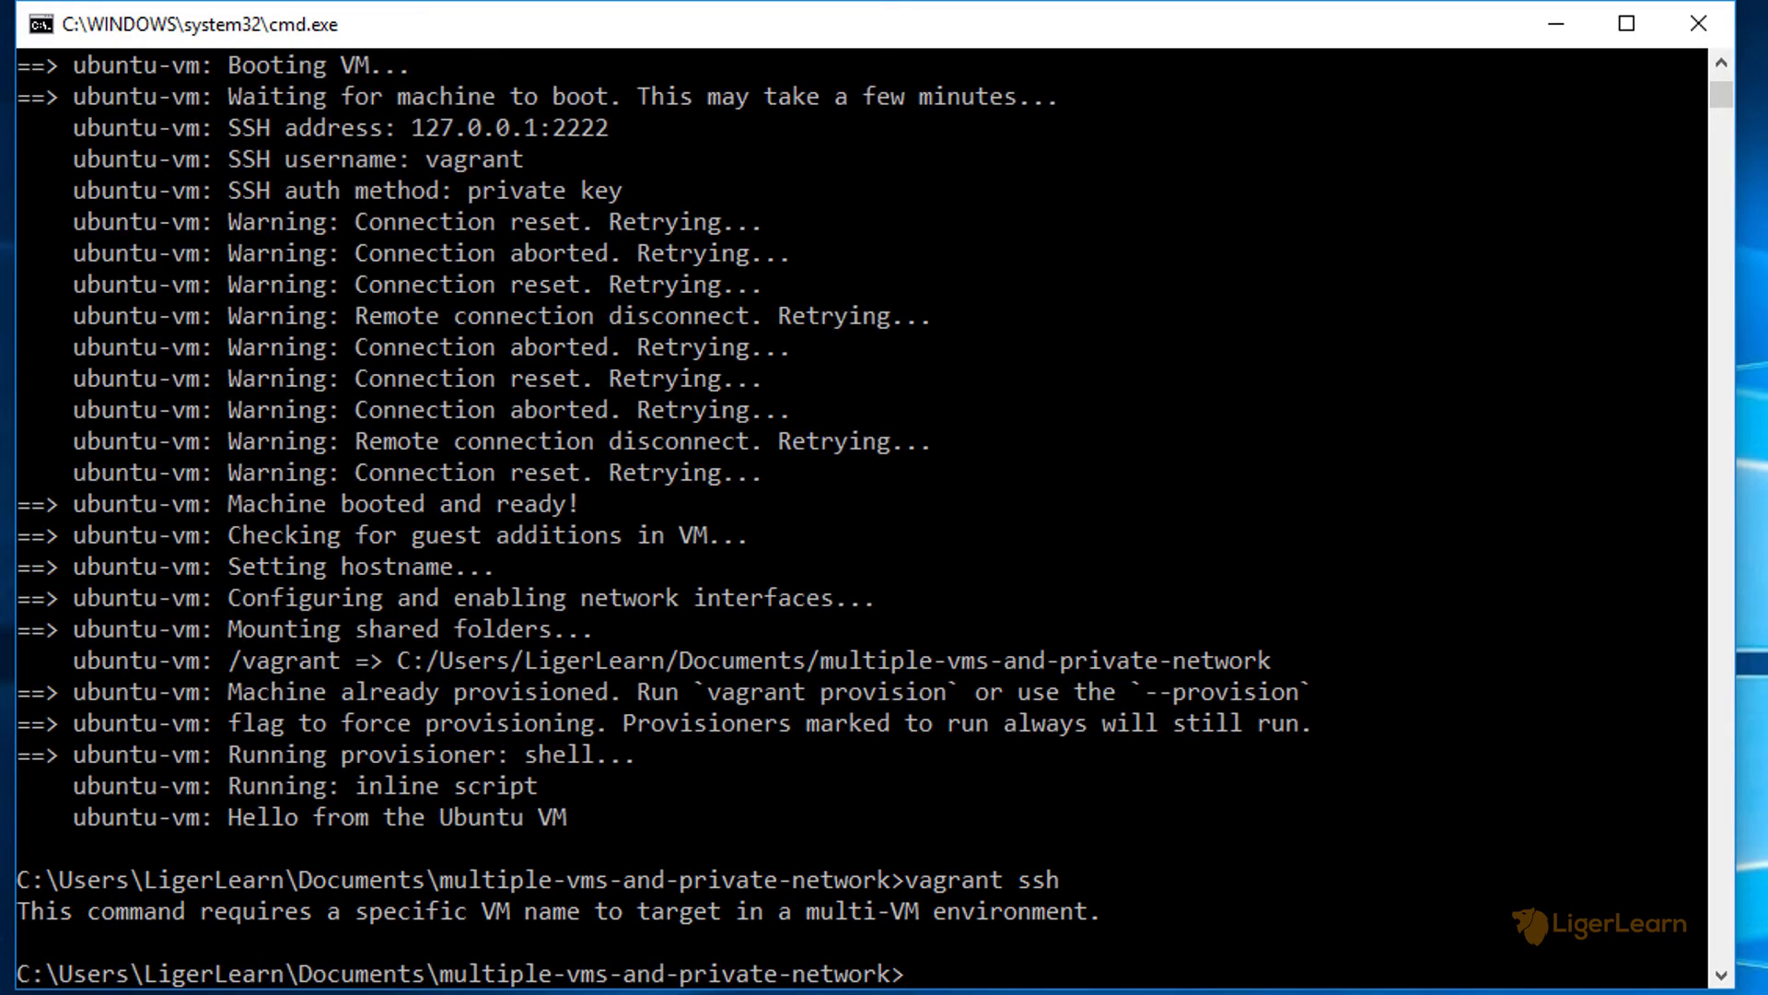
text(vagrant halt)
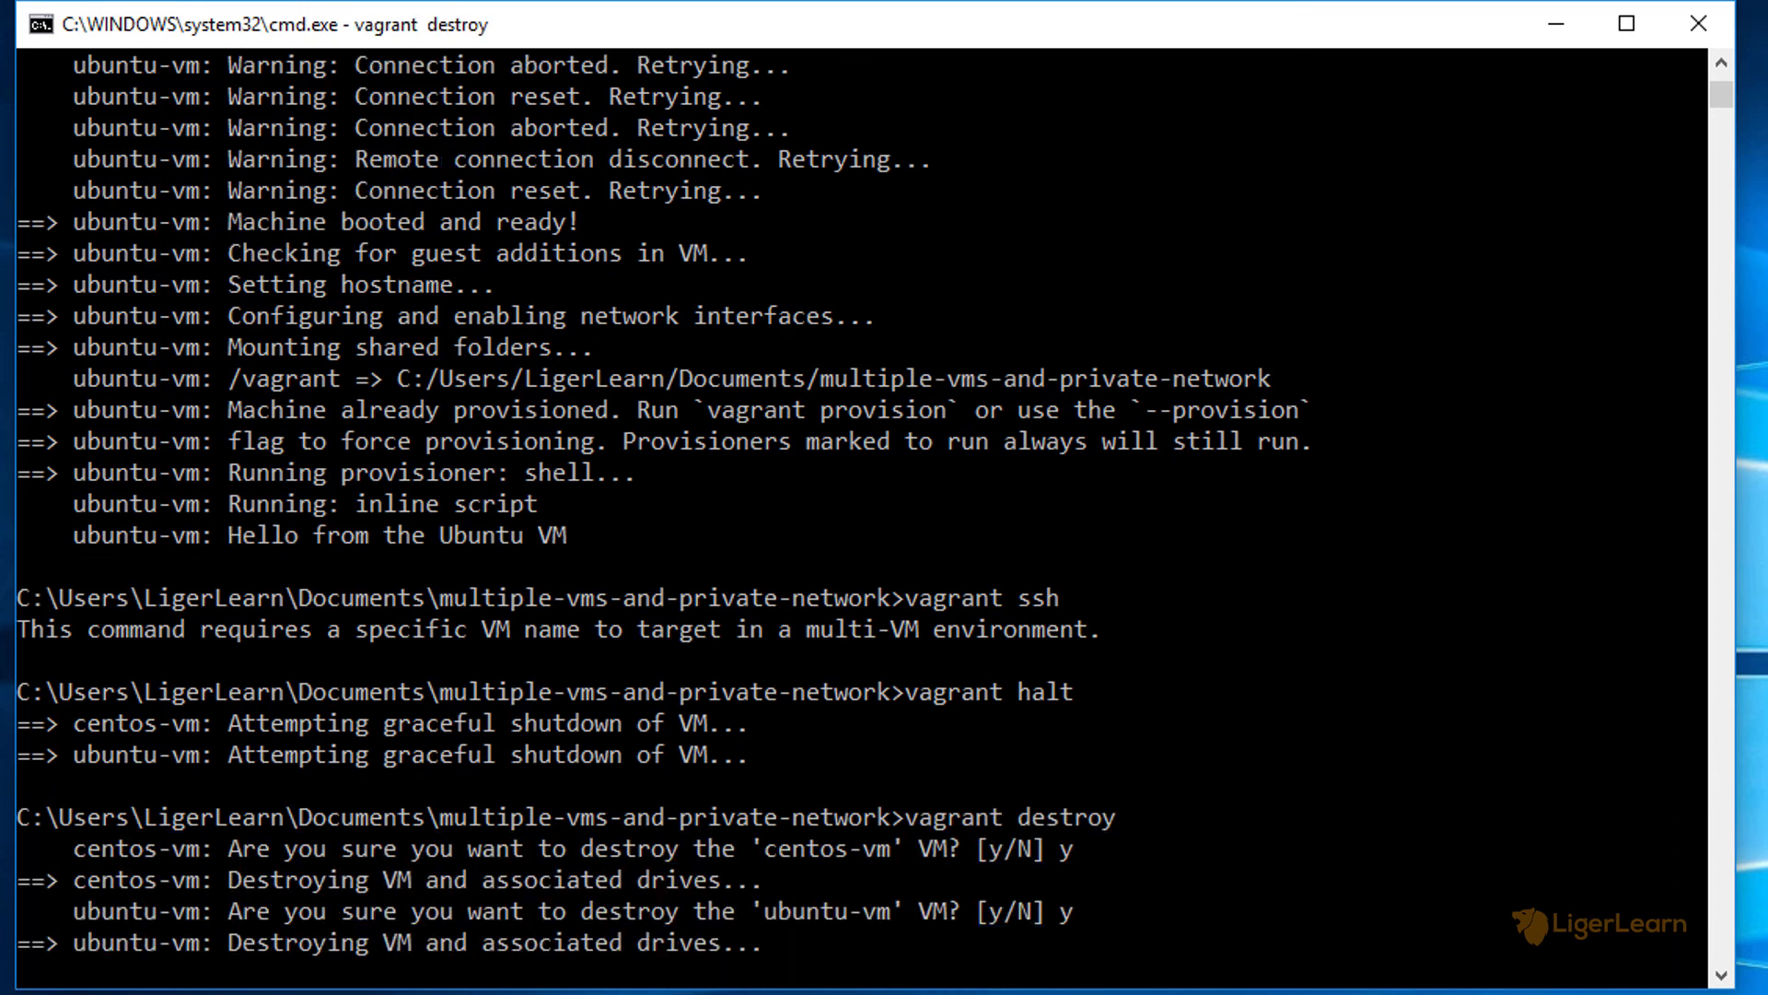
Start typing another vagrant command after both machines are destroyed.
text(vagran)
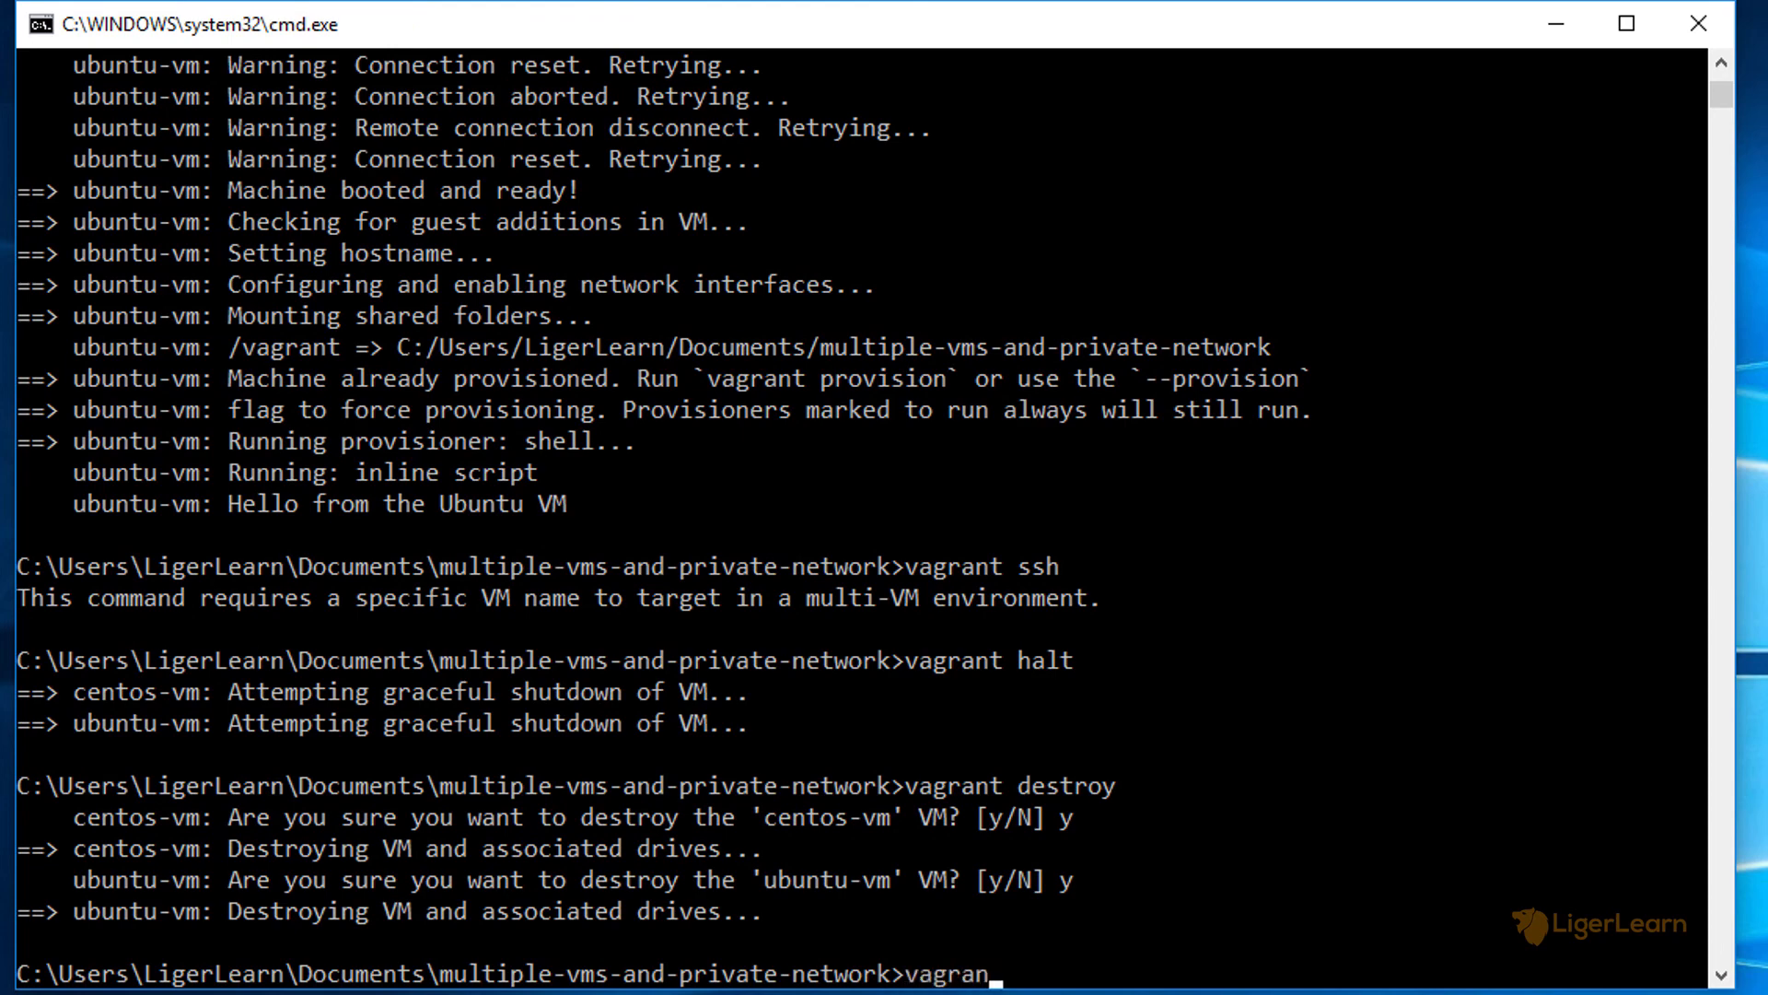